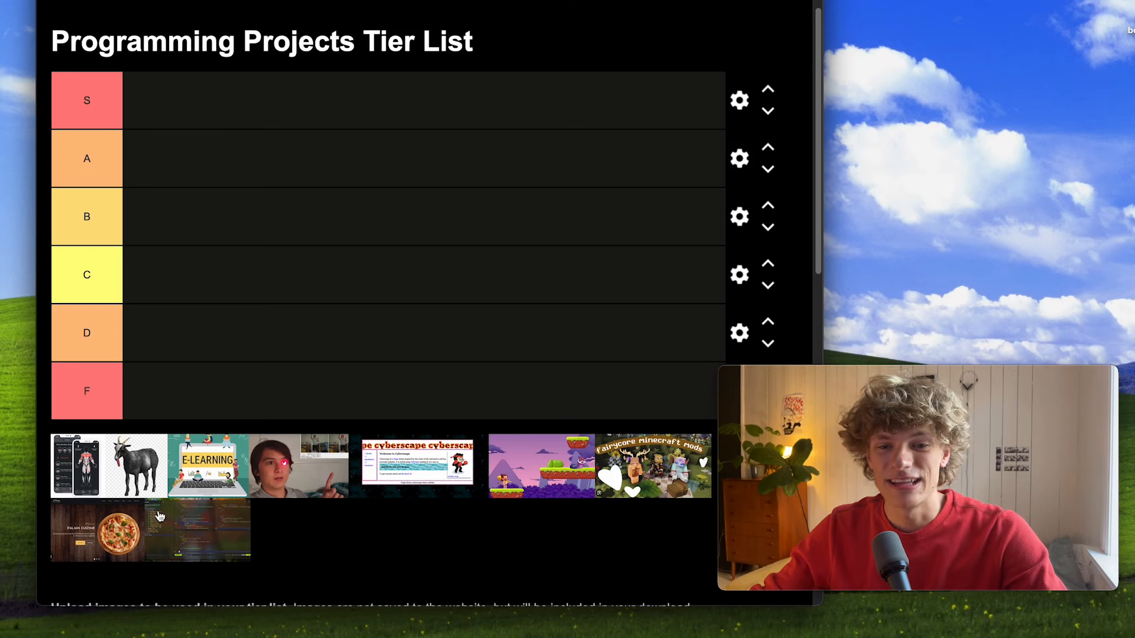
{"action": "mouse_move", "coordinate": [293, 463]}
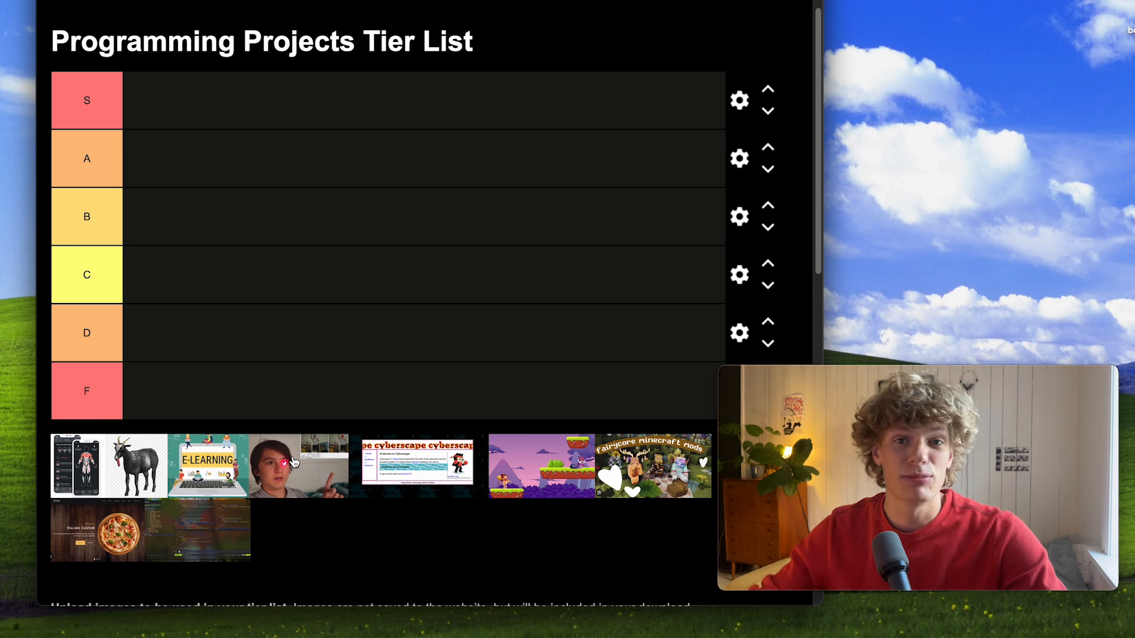
{"action": "mouse_move", "coordinate": [405, 363]}
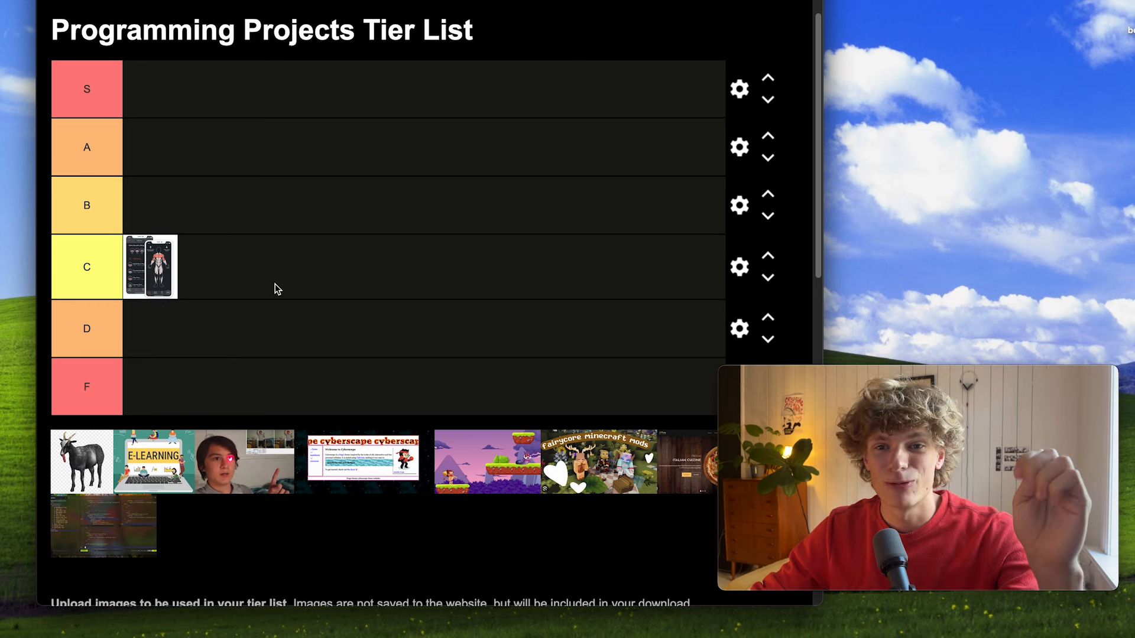
{"action": "mouse_move", "coordinate": [282, 285]}
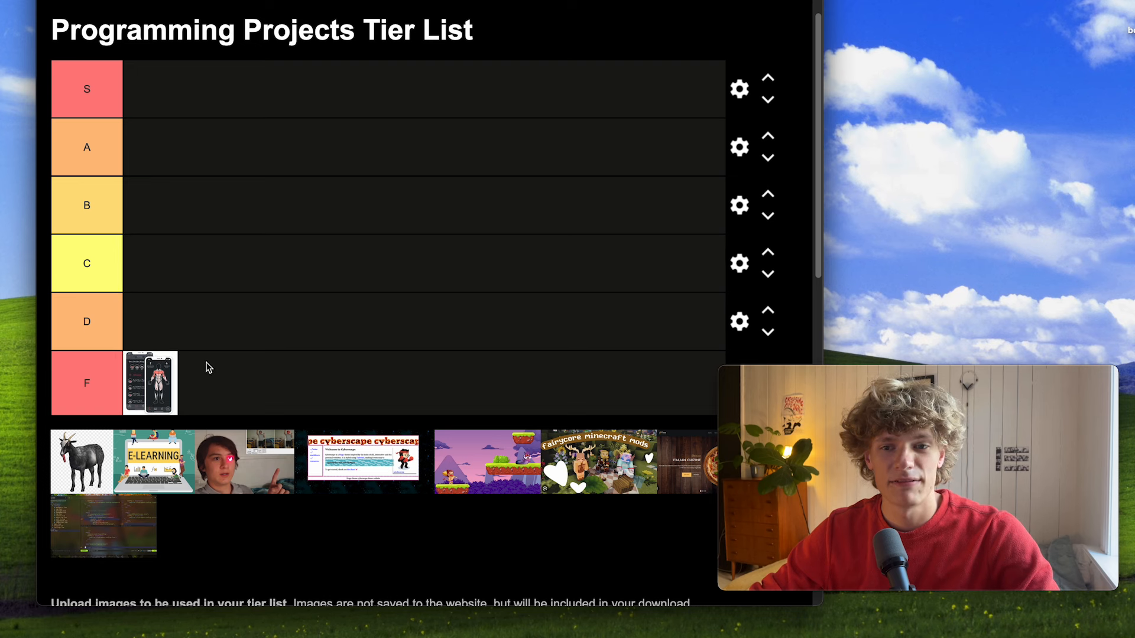
{"action": "mouse_move", "coordinate": [354, 253]}
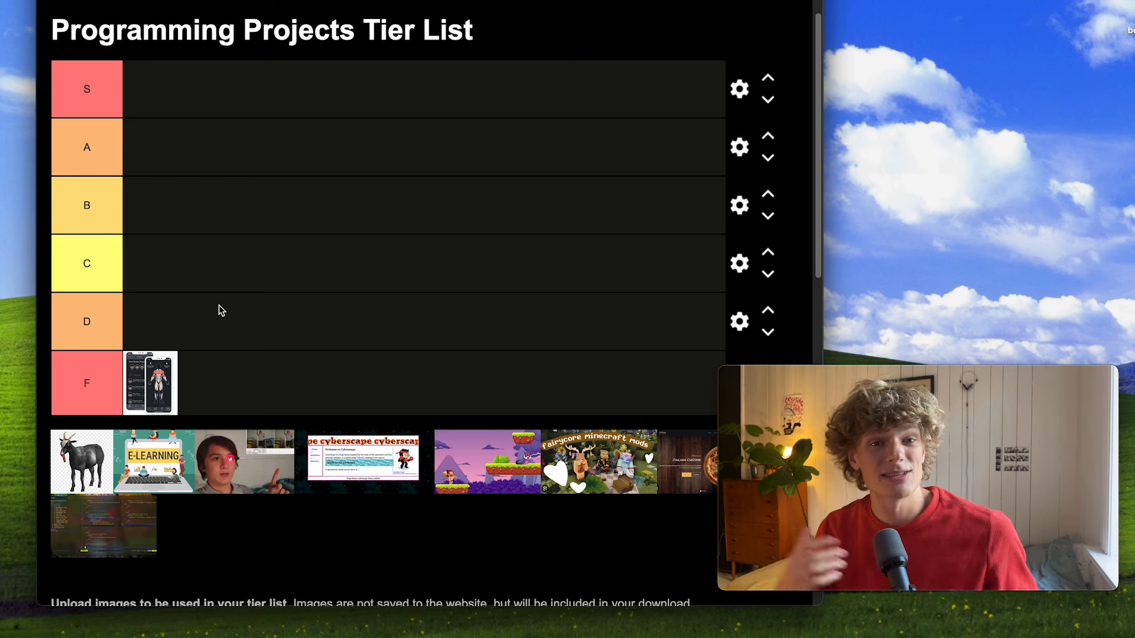
{"action": "mouse_move", "coordinate": [185, 452]}
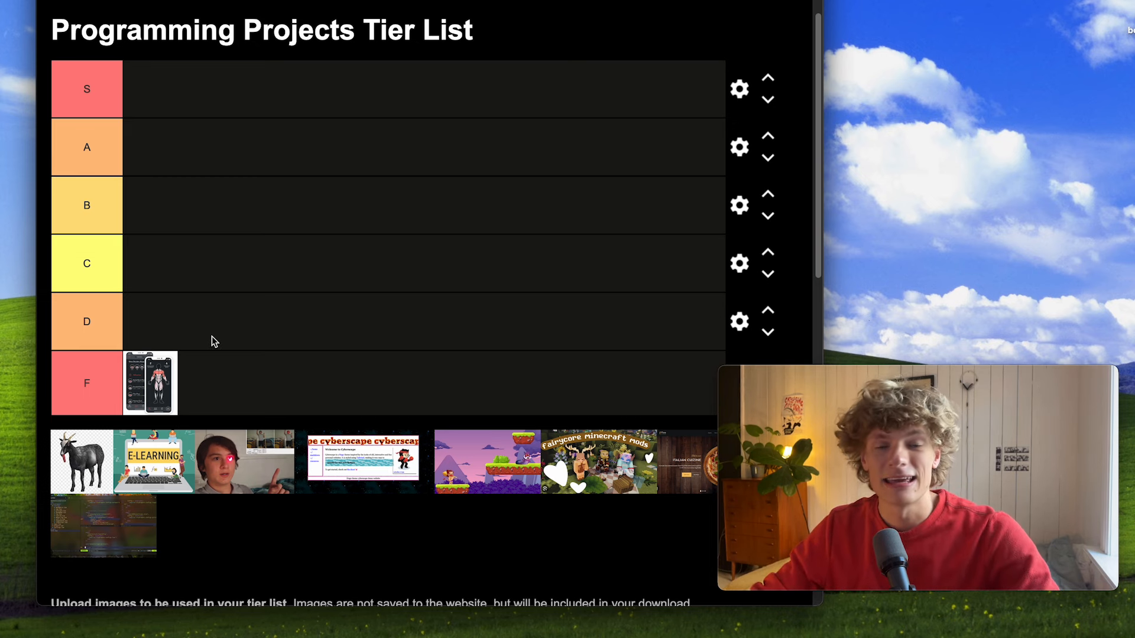
{"action": "mouse_move", "coordinate": [279, 353]}
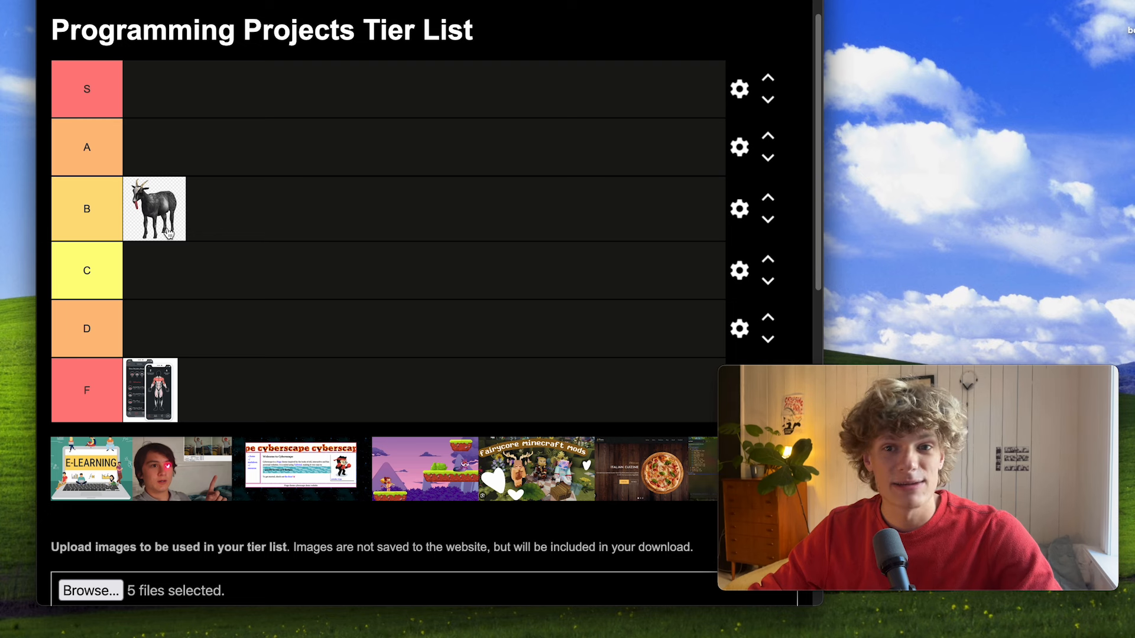
{"action": "mouse_move", "coordinate": [234, 233]}
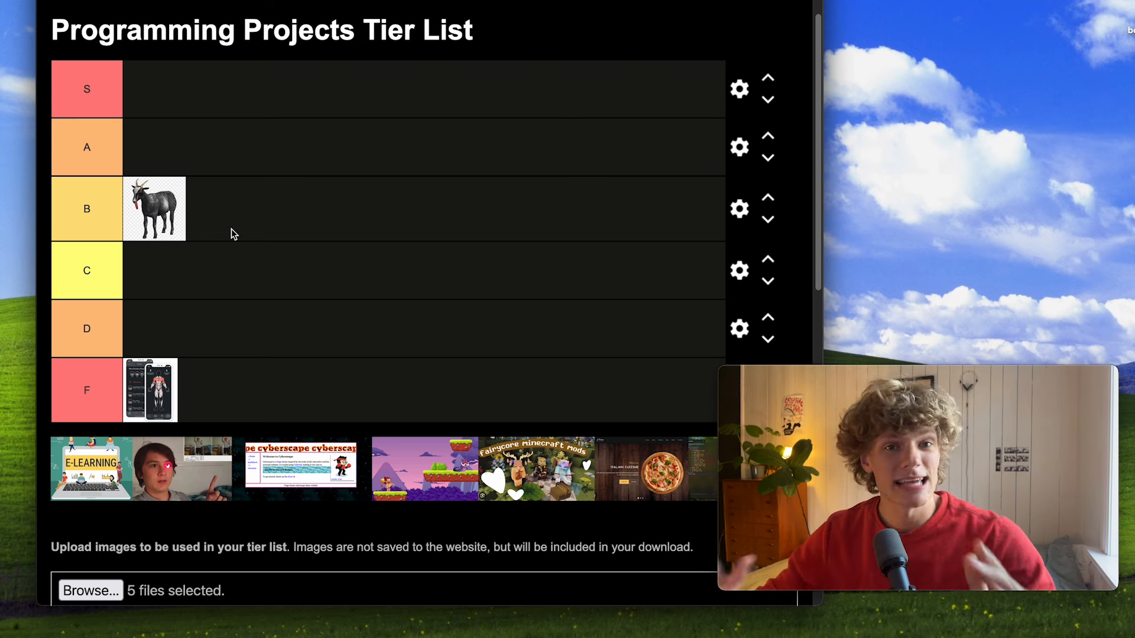
{"action": "mouse_move", "coordinate": [190, 200]}
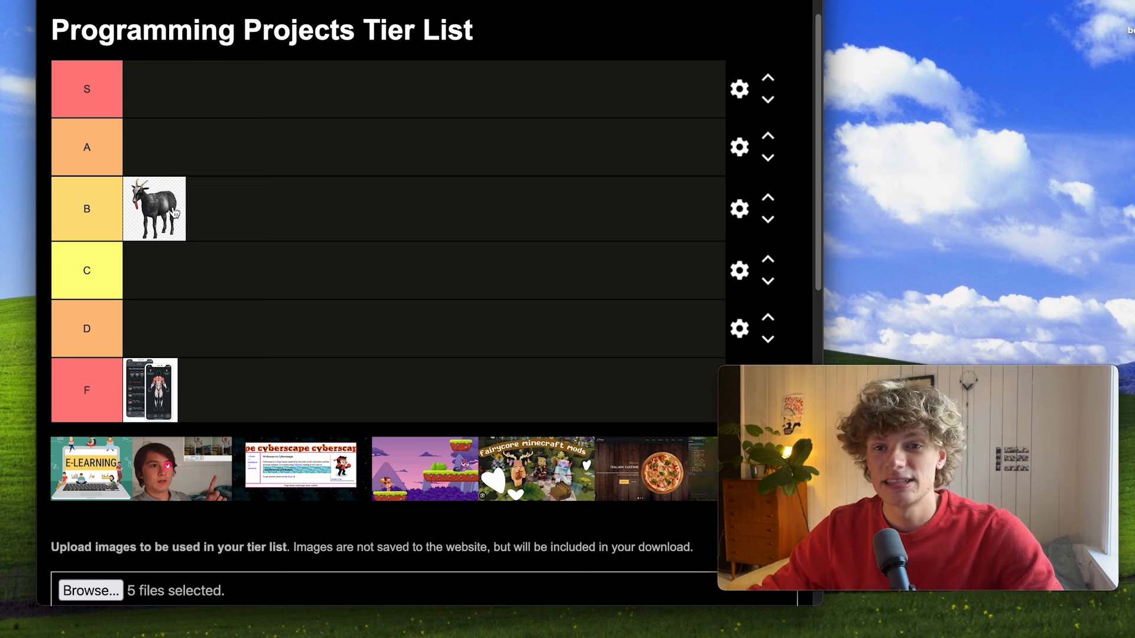
{"action": "mouse_move", "coordinate": [182, 216]}
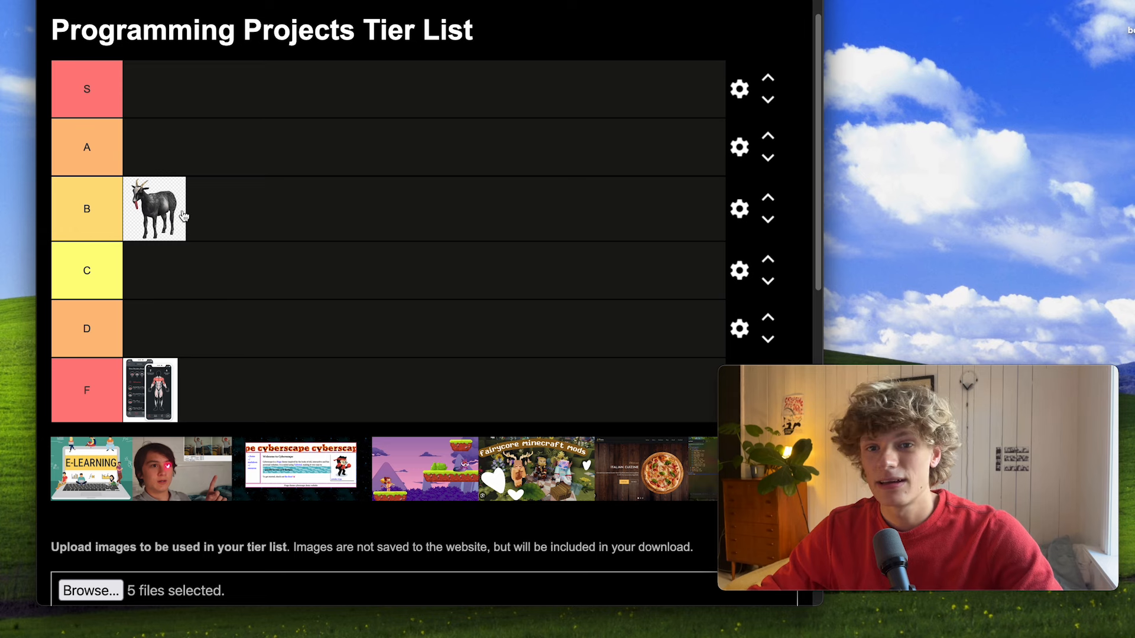
{"action": "mouse_move", "coordinate": [187, 201]}
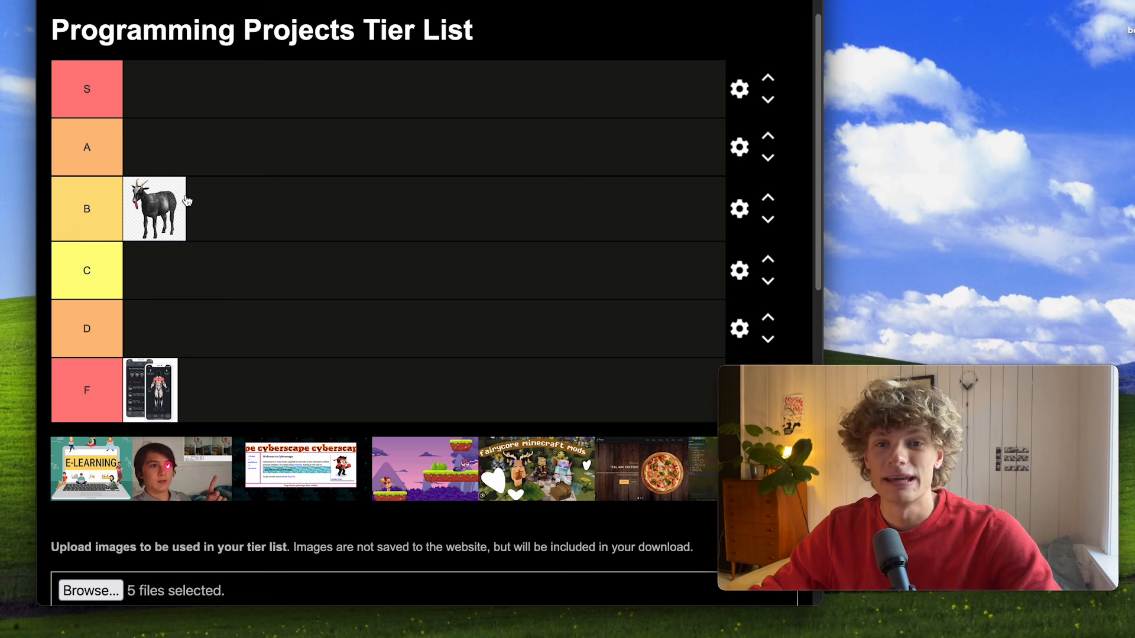
Move the goat image up from the B row into the A tier.
{"action": "left_click_drag", "start_coordinate": [154, 208], "coordinate": [153, 150]}
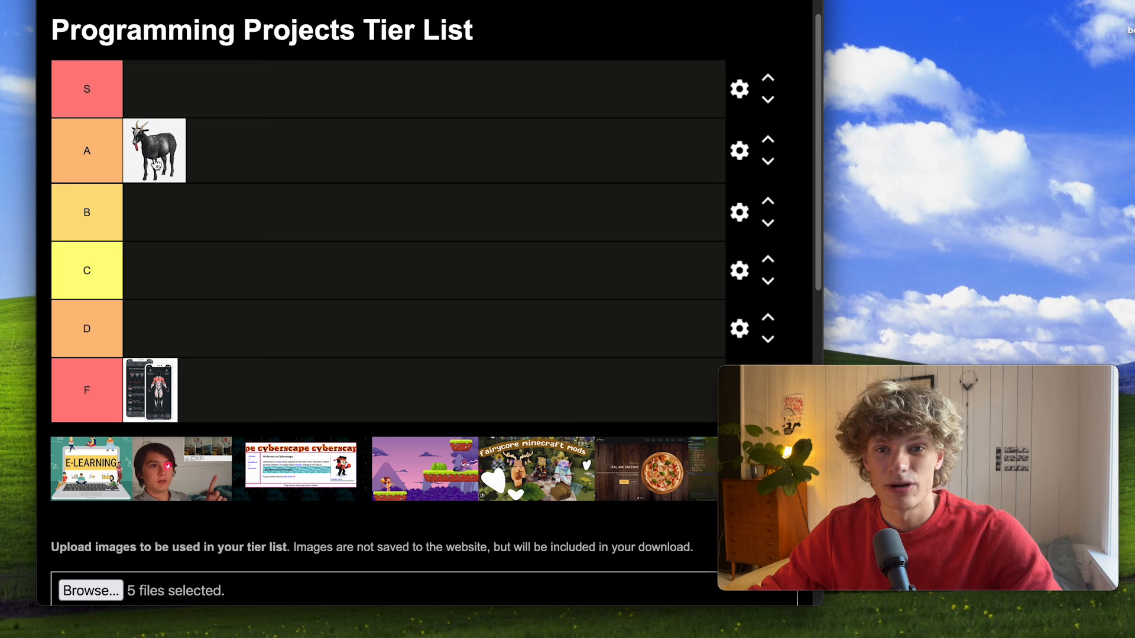
{"action": "mouse_move", "coordinate": [233, 179]}
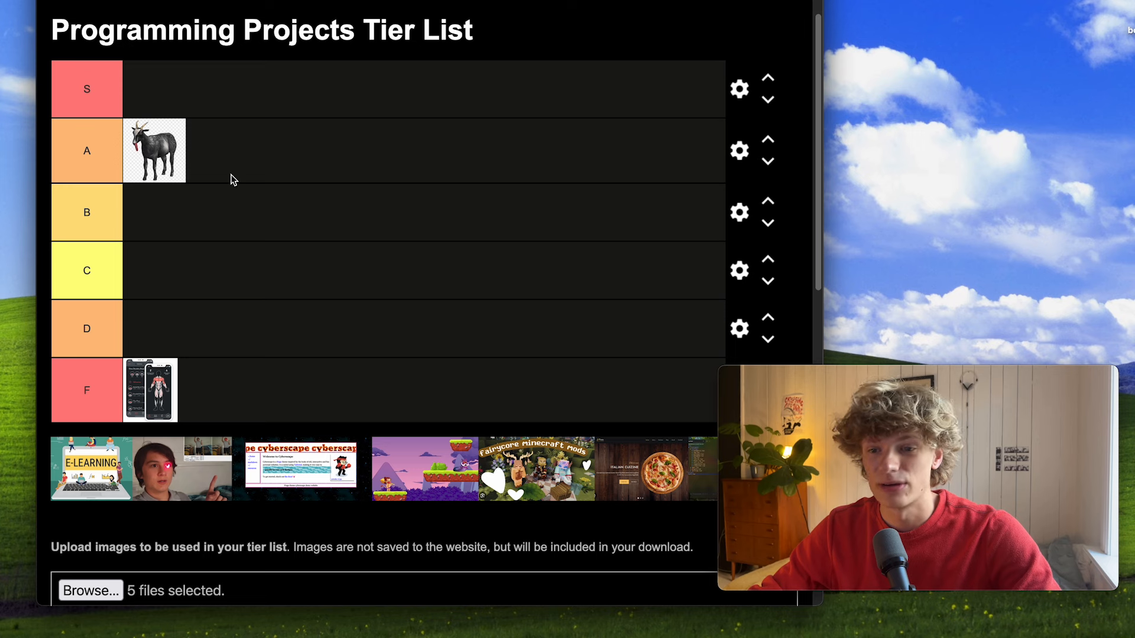
{"action": "mouse_move", "coordinate": [274, 179]}
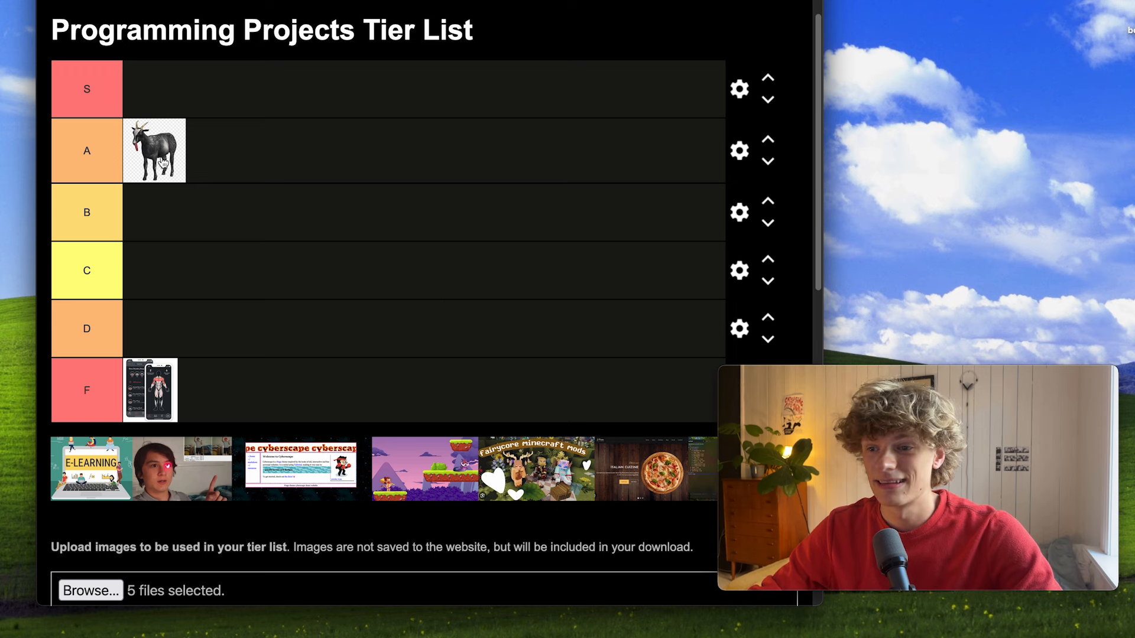
{"action": "mouse_move", "coordinate": [426, 485]}
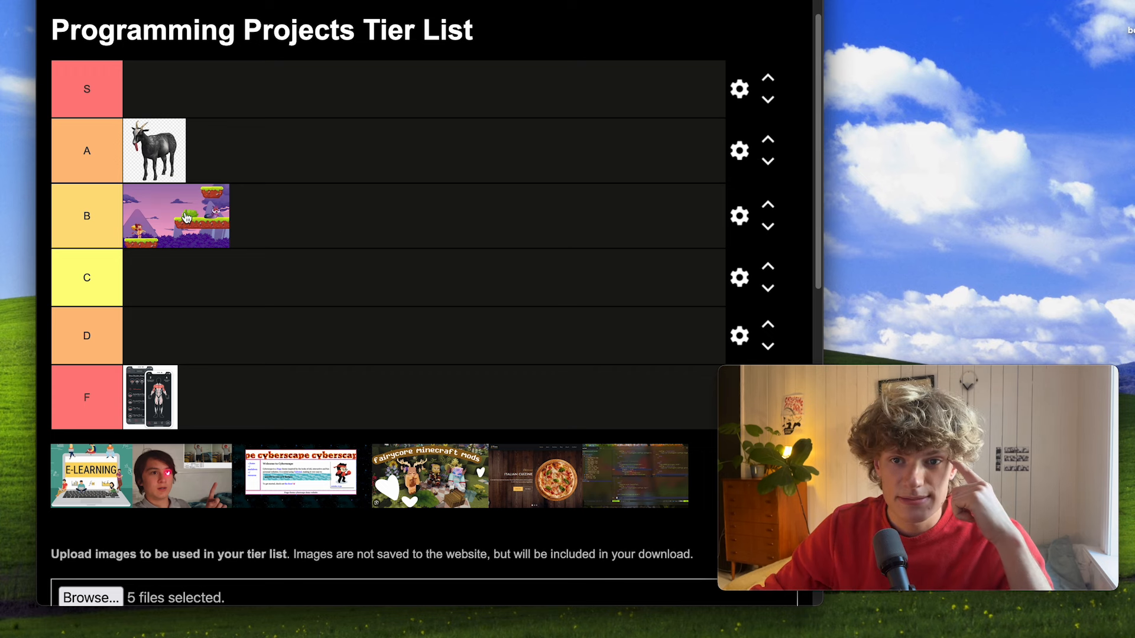
Move the purple platformer game image from the tray down through the tiers toward D.
{"action": "left_click_drag", "start_coordinate": [175, 215], "coordinate": [239, 150]}
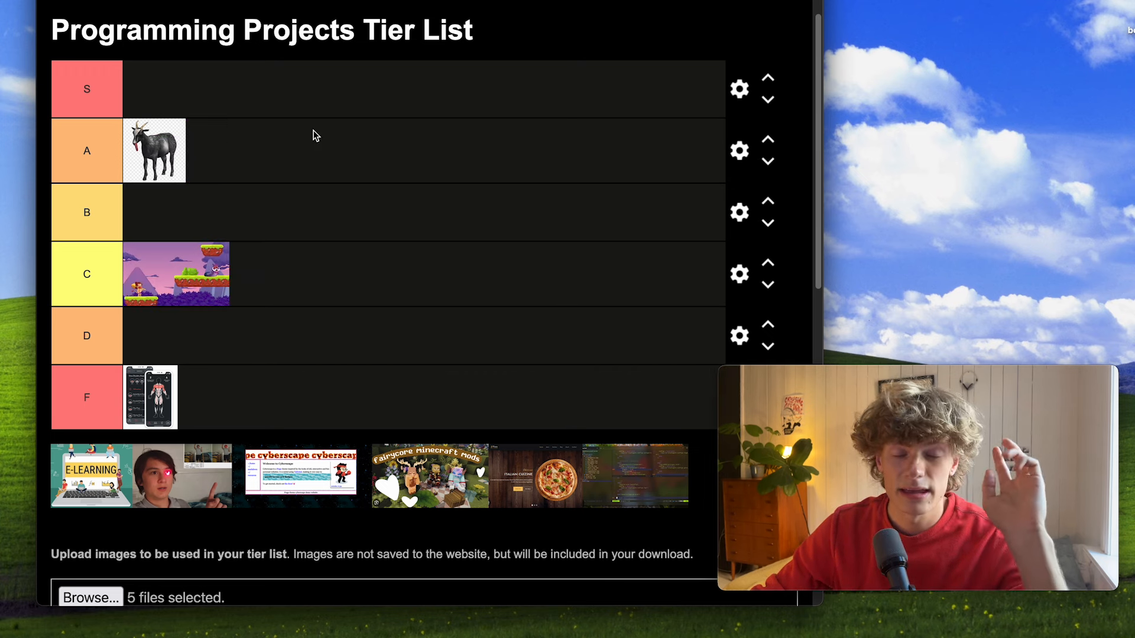
{"action": "mouse_move", "coordinate": [309, 164]}
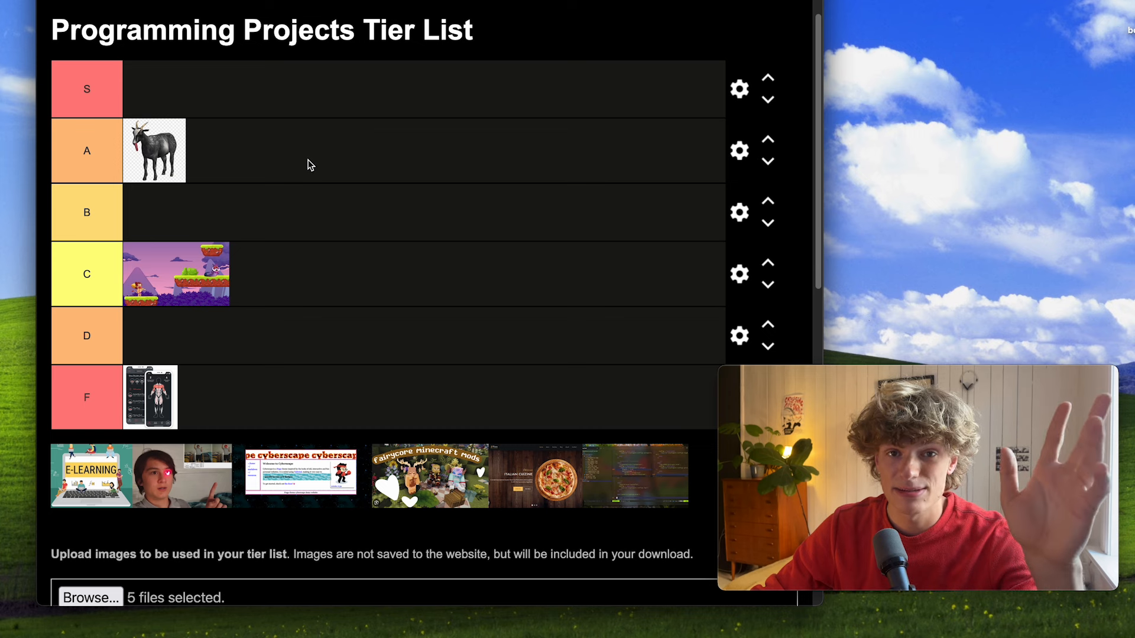
{"action": "mouse_move", "coordinate": [242, 264]}
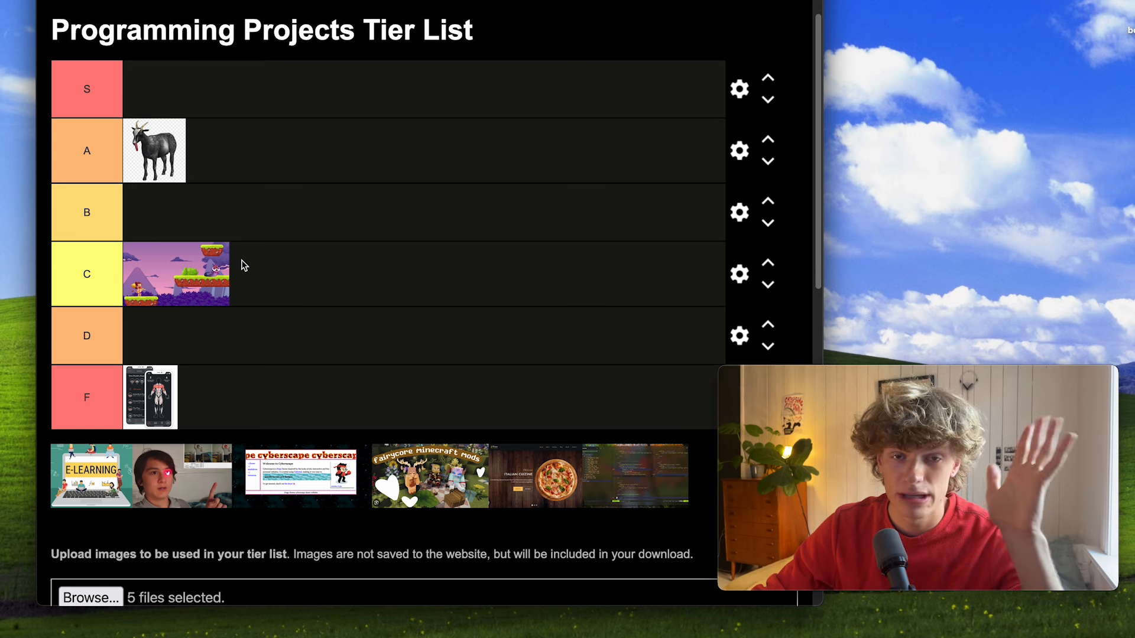
{"action": "mouse_move", "coordinate": [215, 288]}
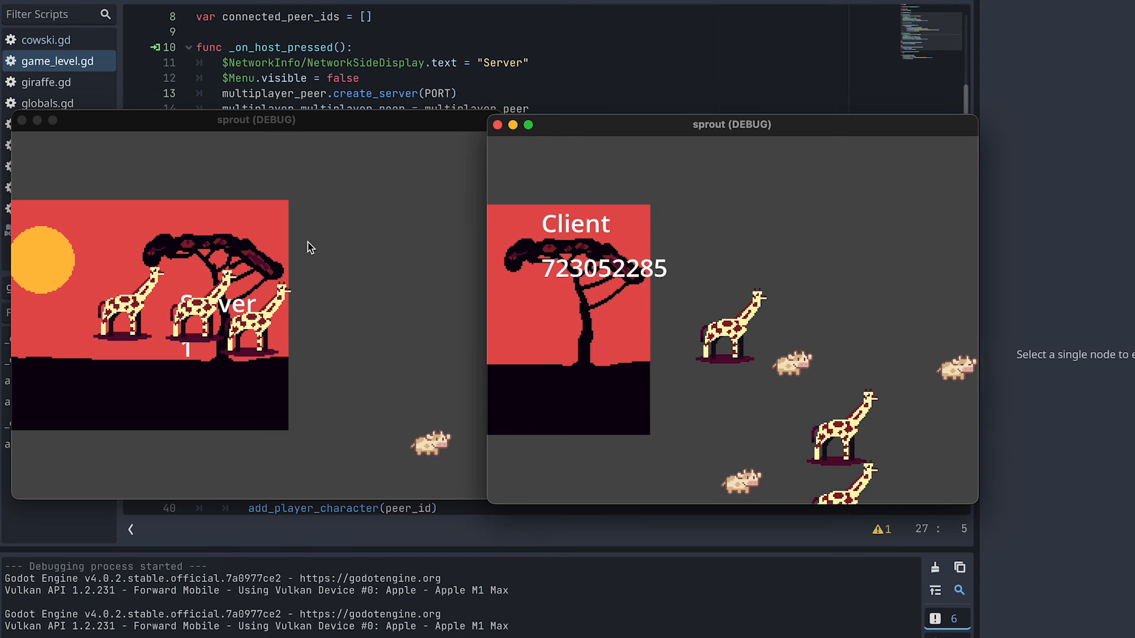
{"action": "left_click", "coordinate": [256, 120]}
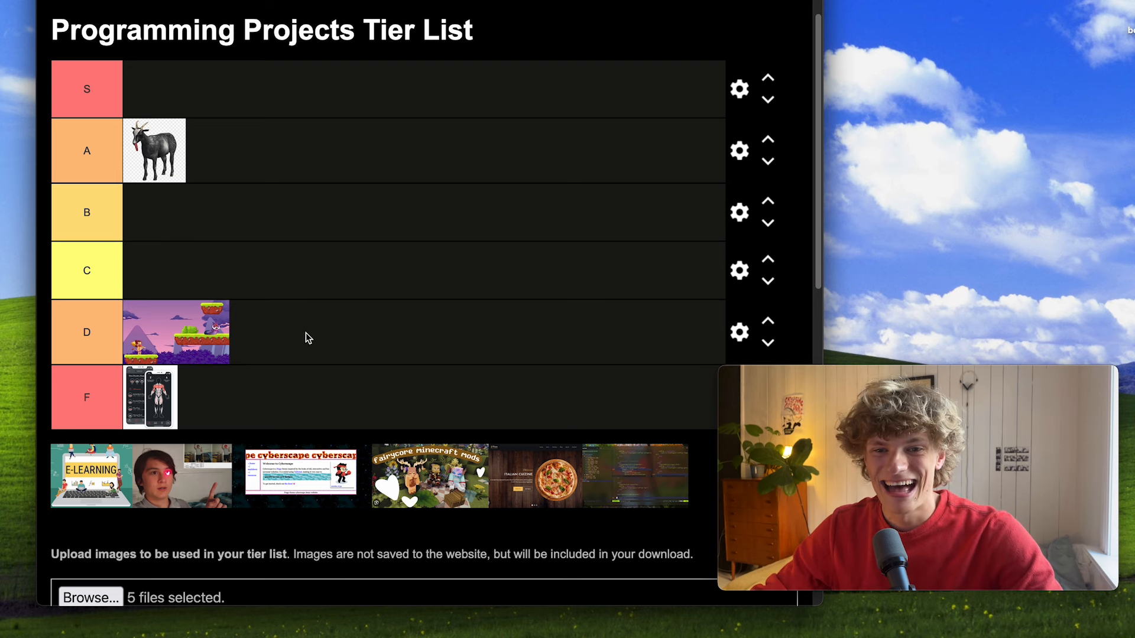
{"action": "mouse_move", "coordinate": [173, 344]}
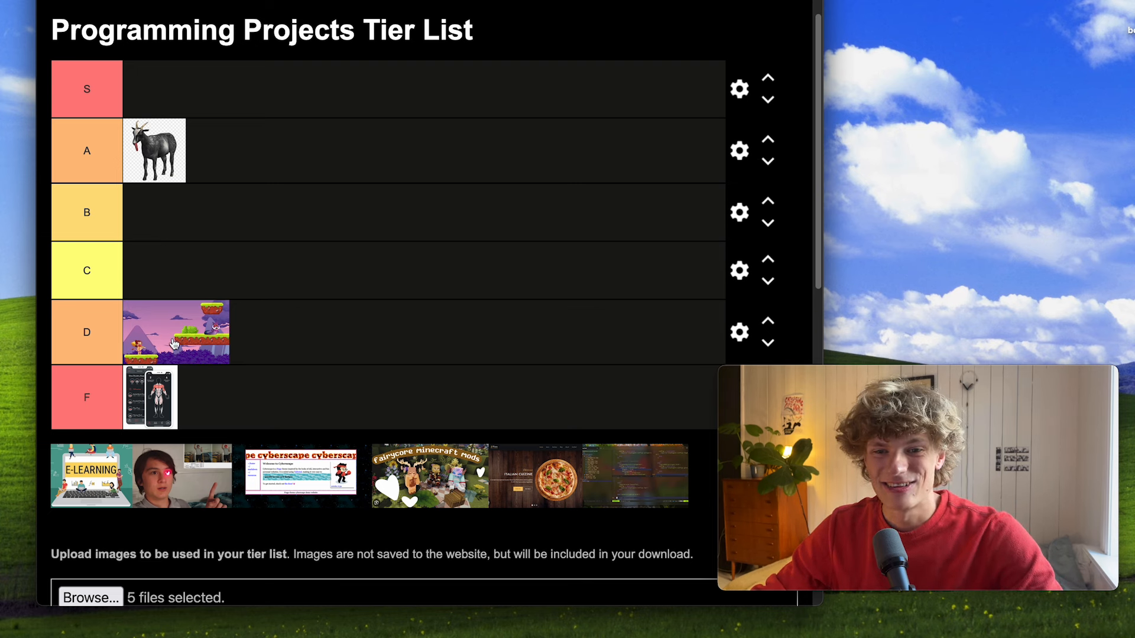
{"action": "mouse_move", "coordinate": [311, 348]}
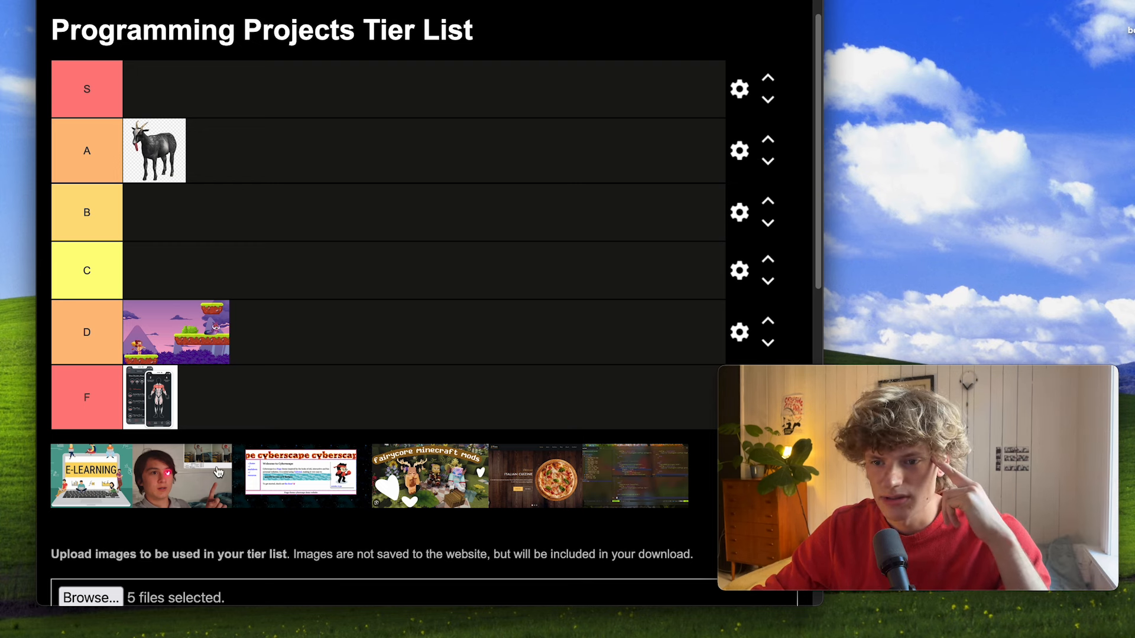
{"action": "mouse_move", "coordinate": [421, 477]}
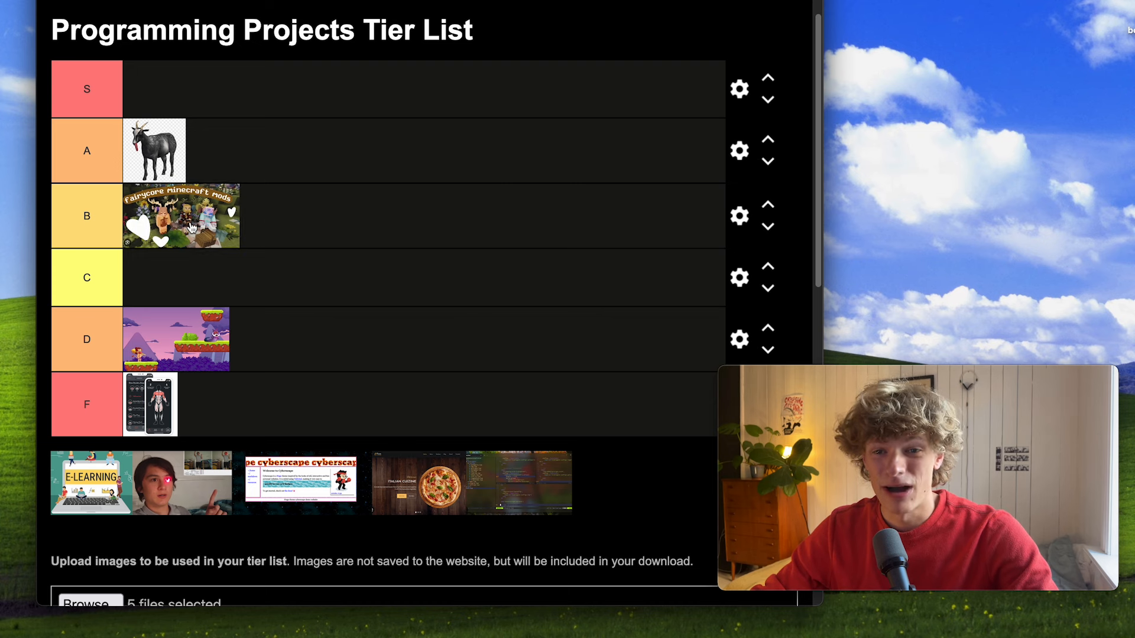
Place the Fairycore Minecraft mods image in the S tier.
{"action": "left_click_drag", "start_coordinate": [181, 216], "coordinate": [195, 99]}
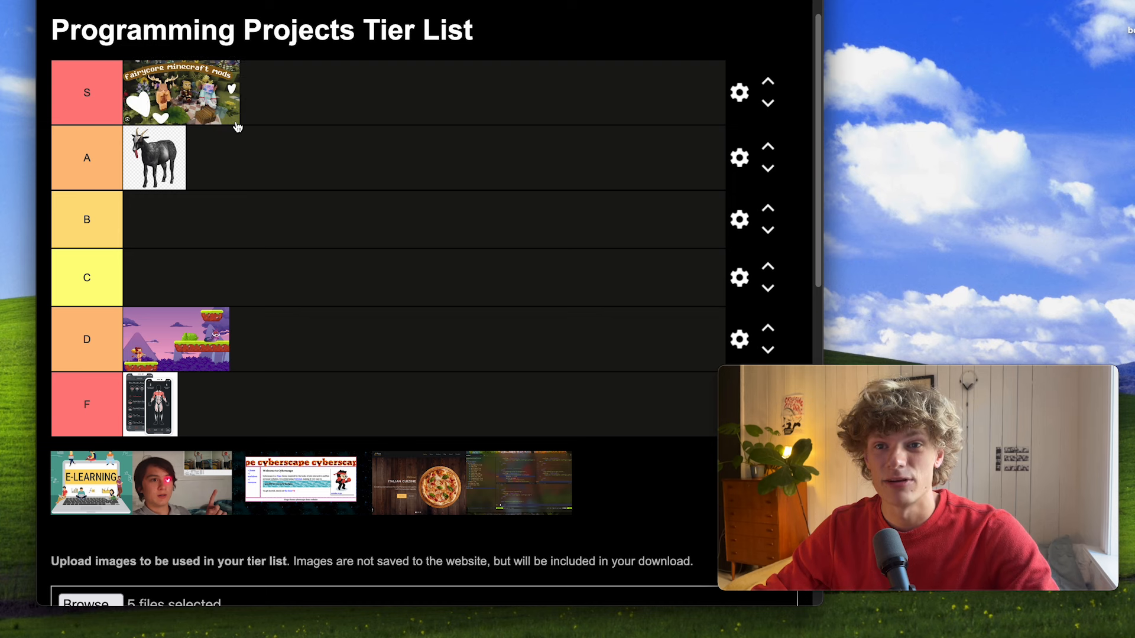
{"action": "mouse_move", "coordinate": [247, 79]}
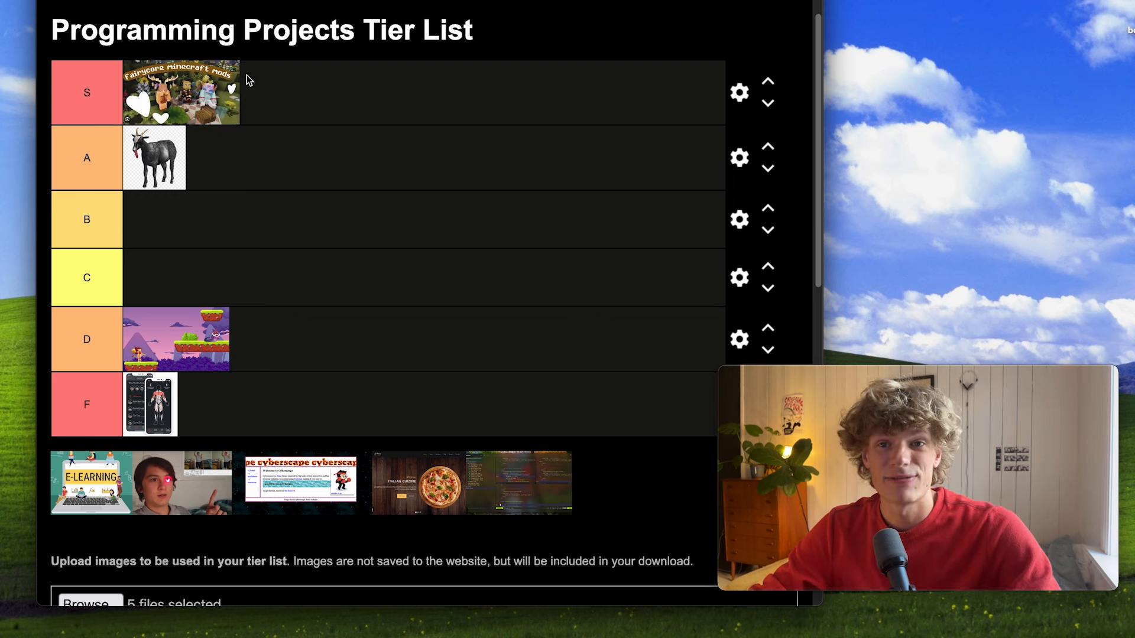
{"action": "mouse_move", "coordinate": [389, 243]}
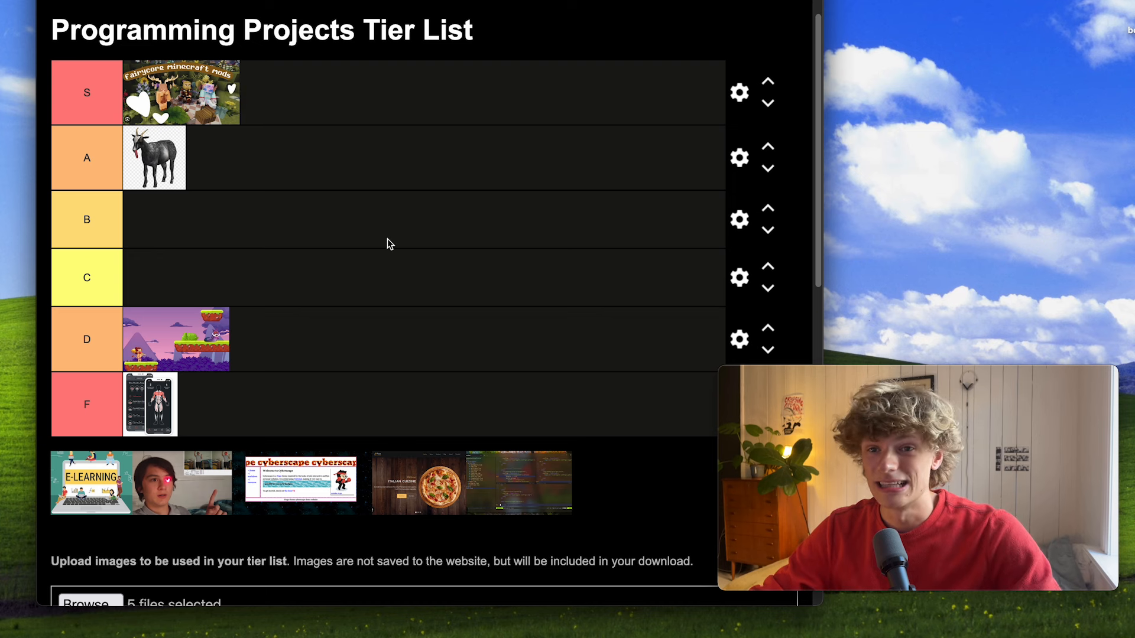
{"action": "mouse_move", "coordinate": [314, 269]}
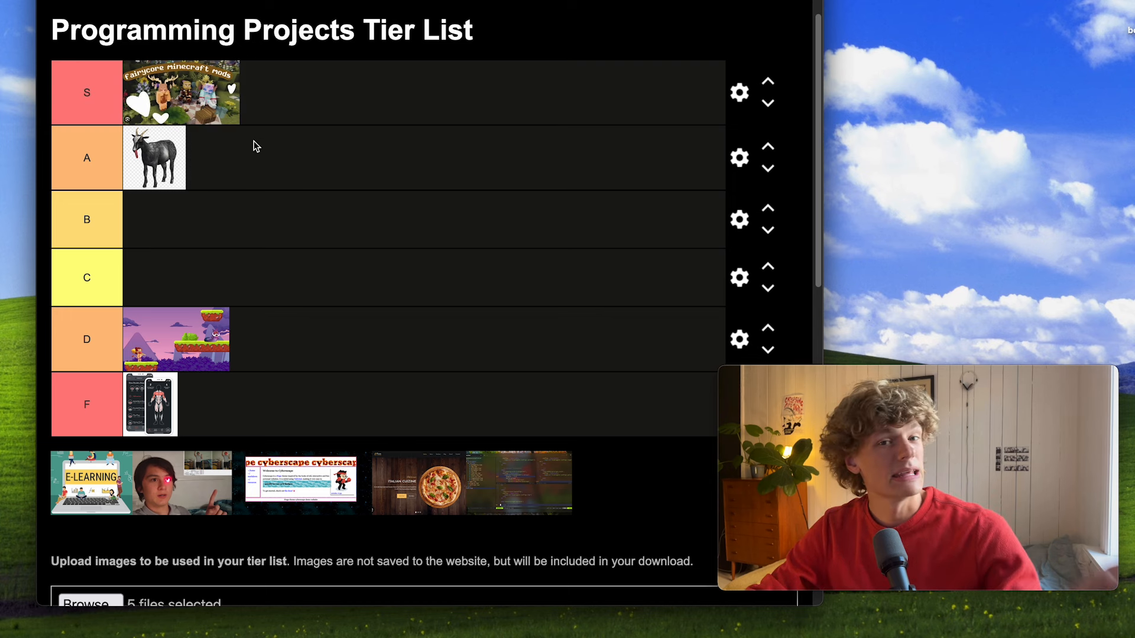
{"action": "mouse_move", "coordinate": [399, 219]}
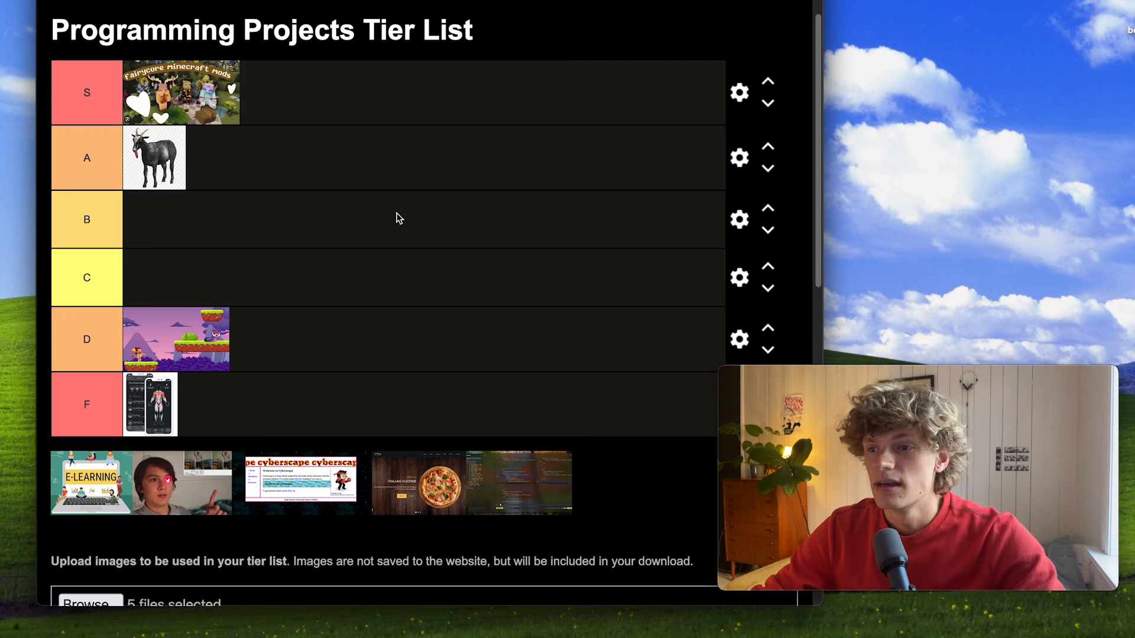
{"action": "mouse_move", "coordinate": [221, 98]}
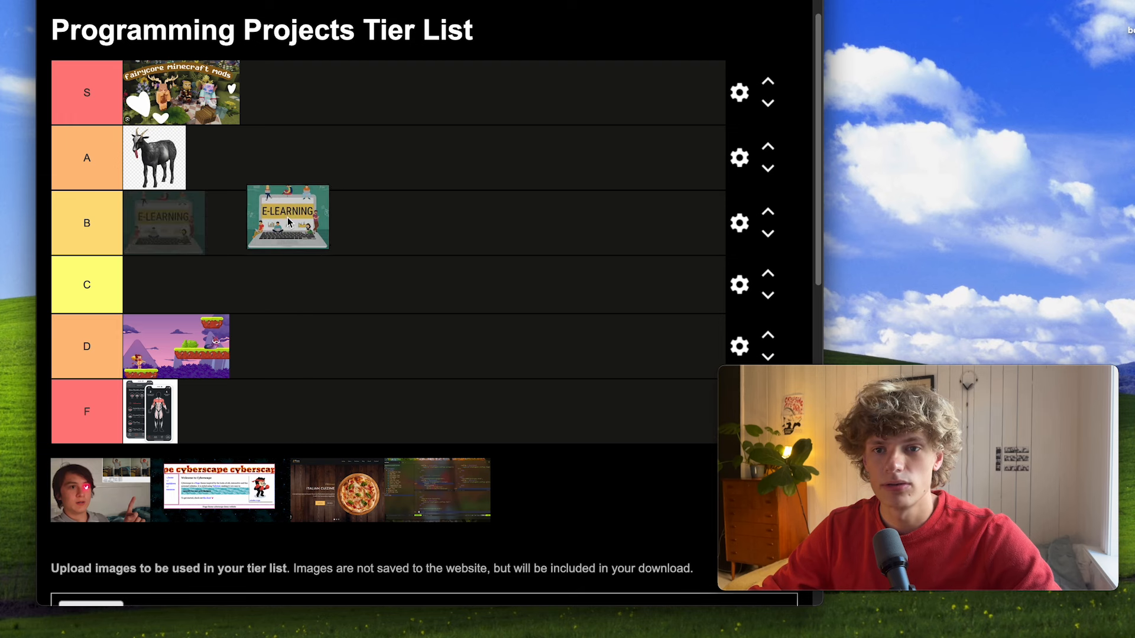
Place the E-LEARNING project image in the B tier.
{"action": "left_click_drag", "start_coordinate": [287, 217], "coordinate": [163, 222]}
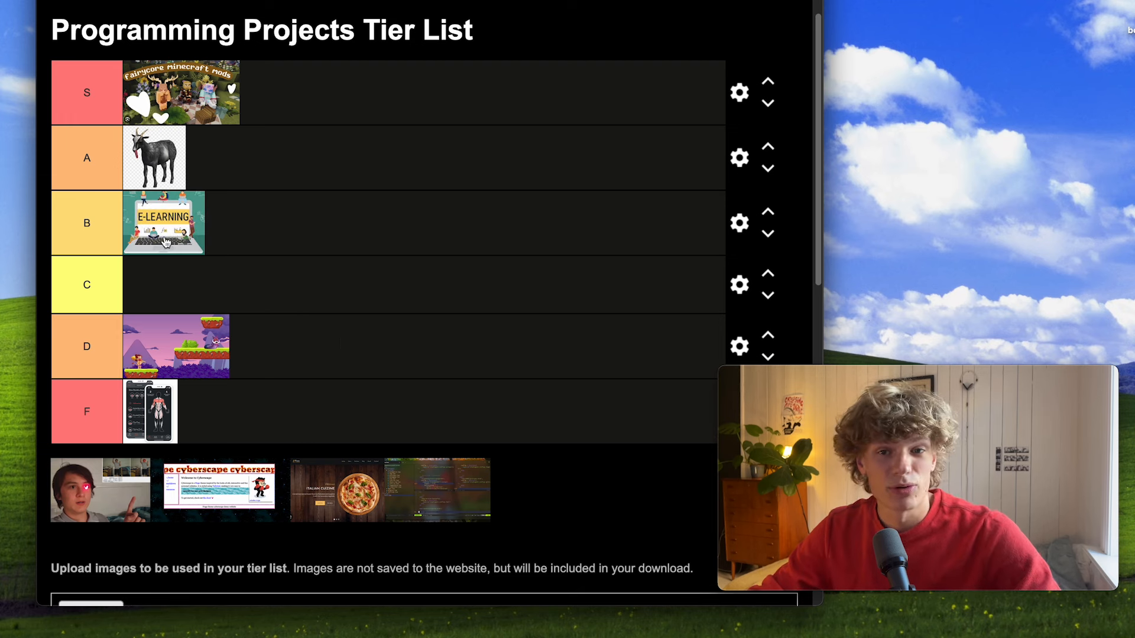
{"action": "mouse_move", "coordinate": [212, 221]}
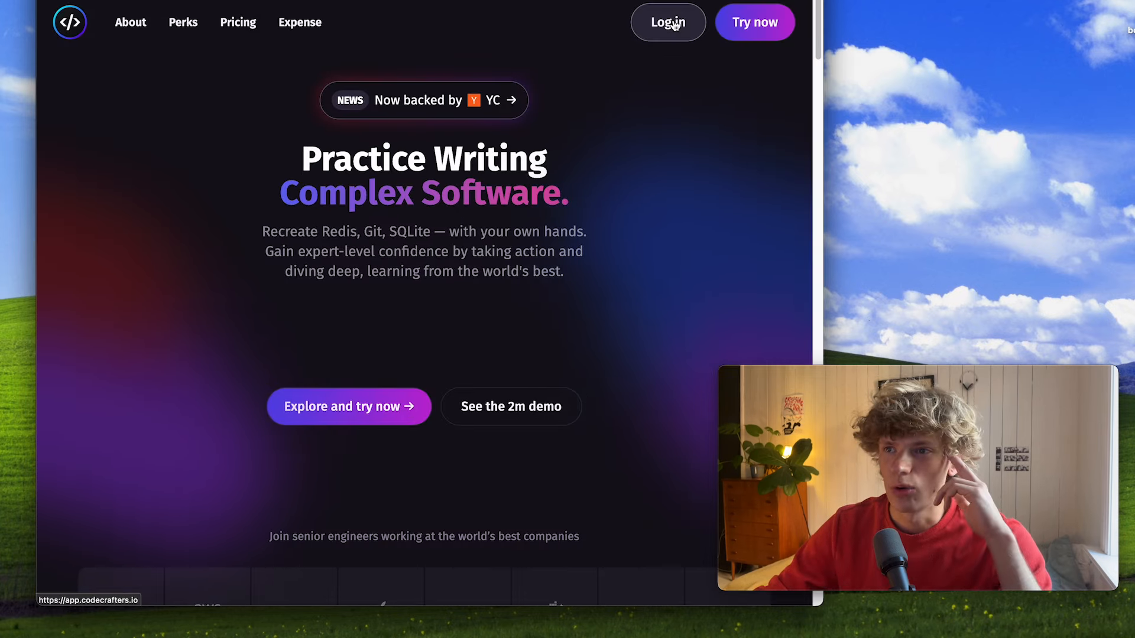
View the completed Build your own Shell challenge on CodeCrafters, then return to the tier list.
{"action": "left_click", "coordinate": [667, 21]}
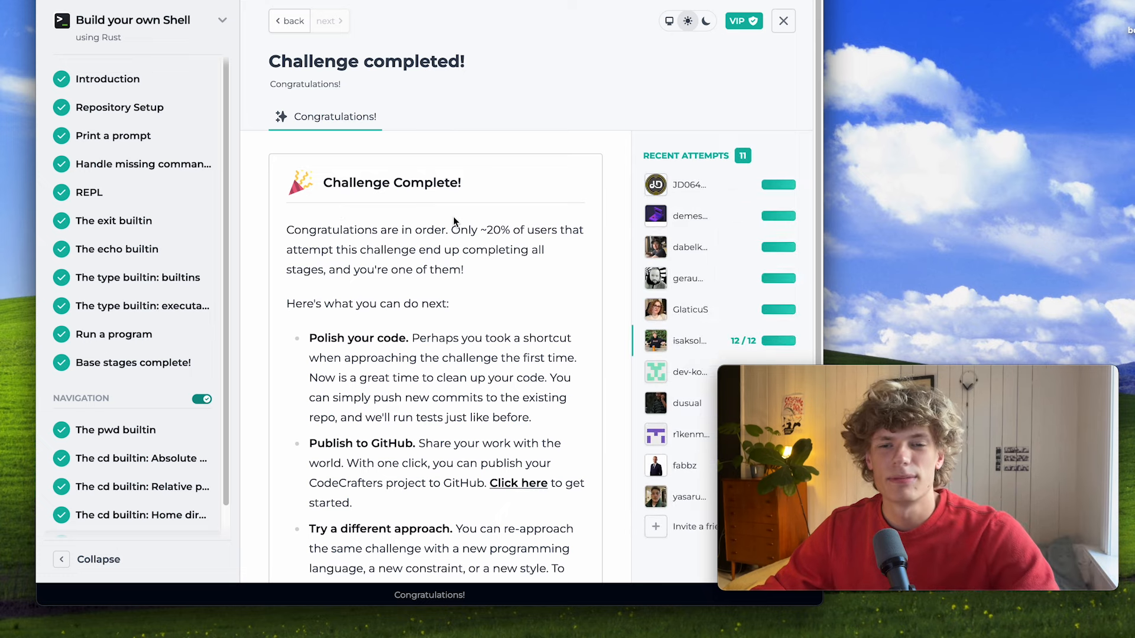
{"action": "mouse_move", "coordinate": [505, 172]}
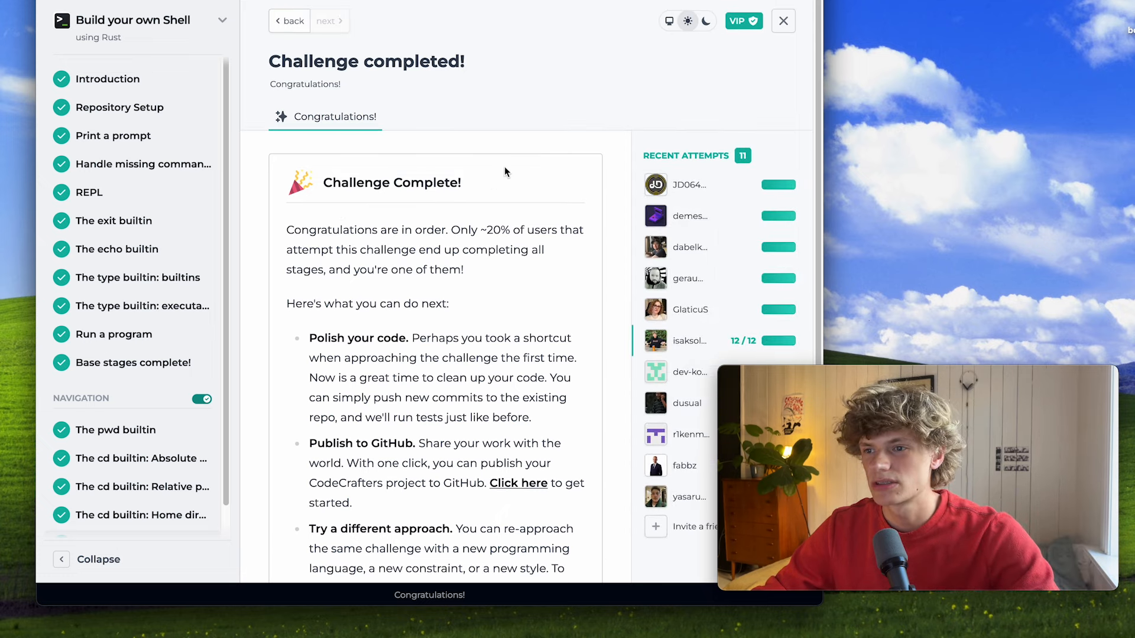
{"action": "left_click", "coordinate": [782, 21]}
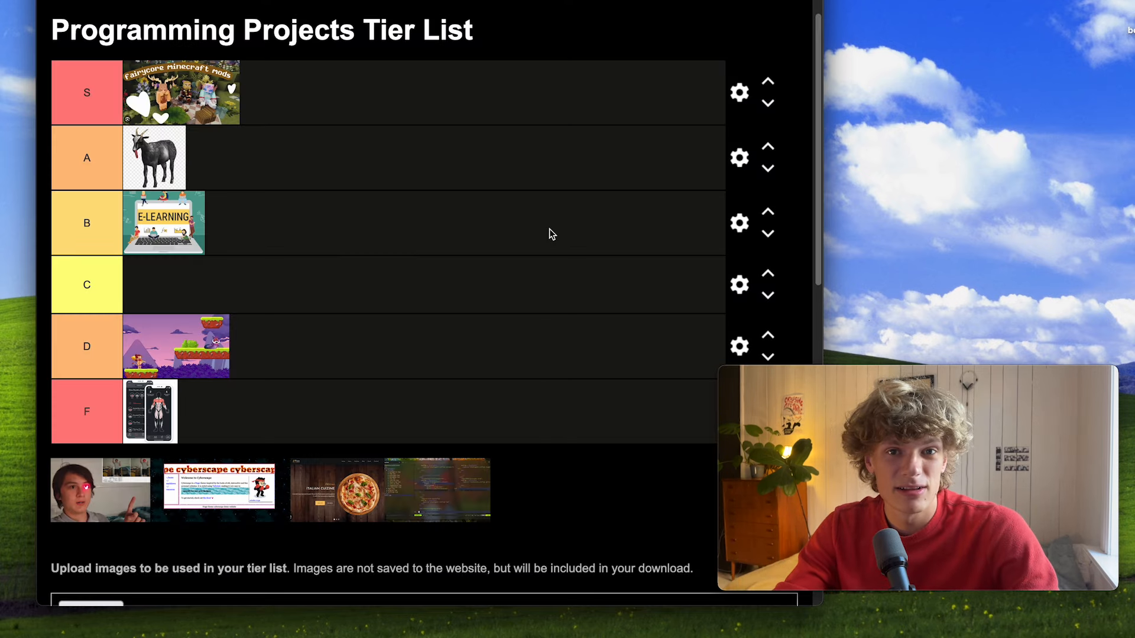
{"action": "mouse_move", "coordinate": [153, 221]}
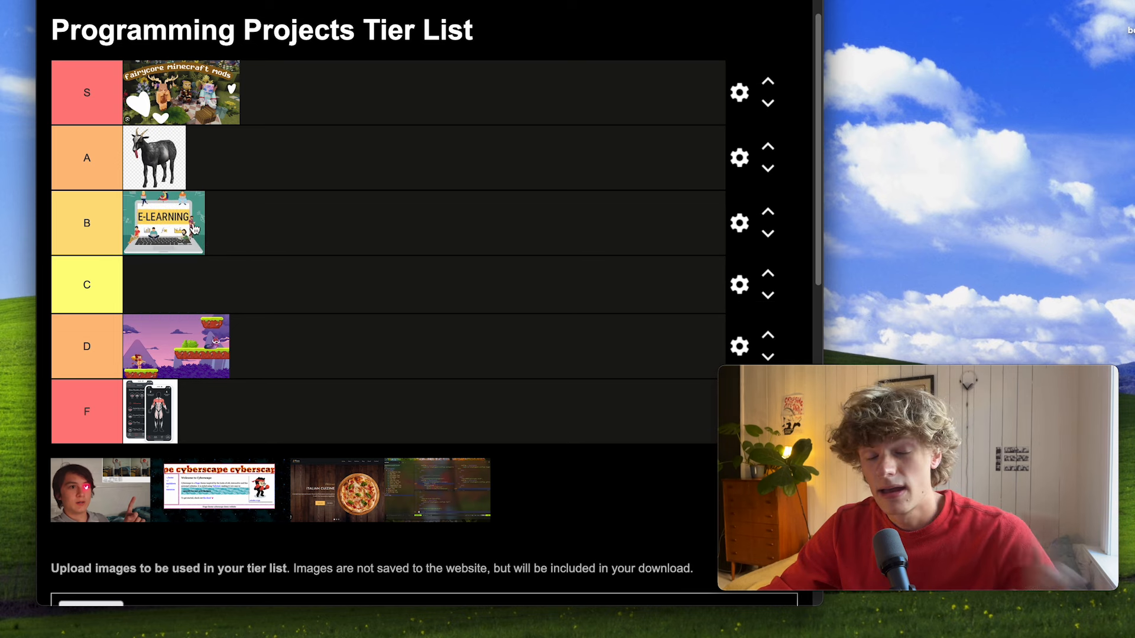
{"action": "left_click", "coordinate": [163, 222]}
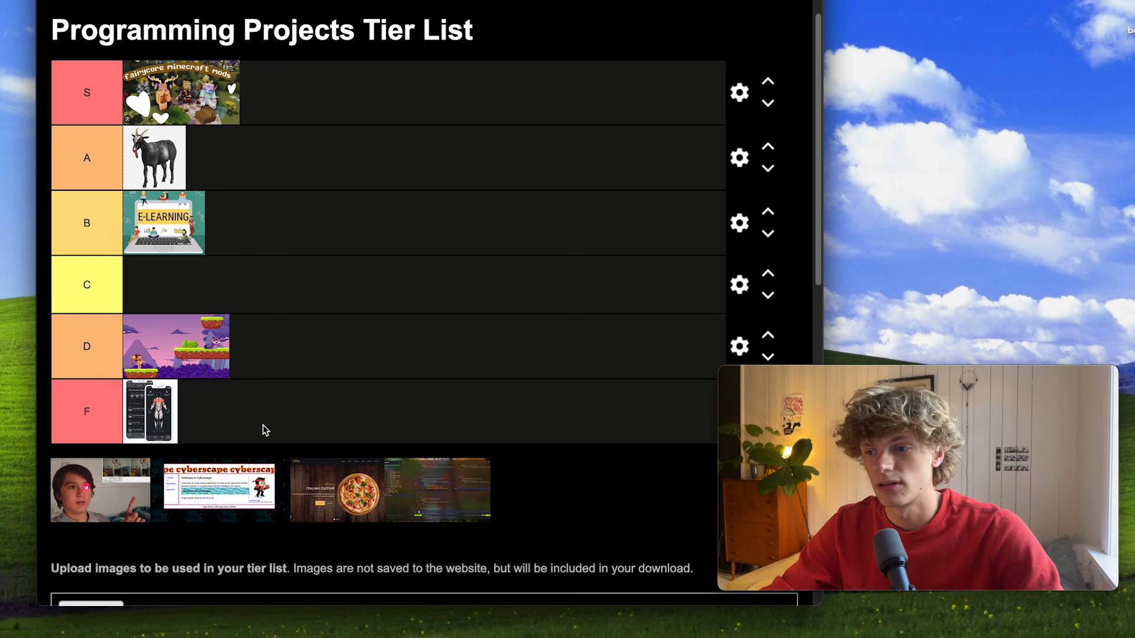
Move the E-LEARNING image down from B to tier C.
{"action": "left_click_drag", "start_coordinate": [163, 223], "coordinate": [193, 249]}
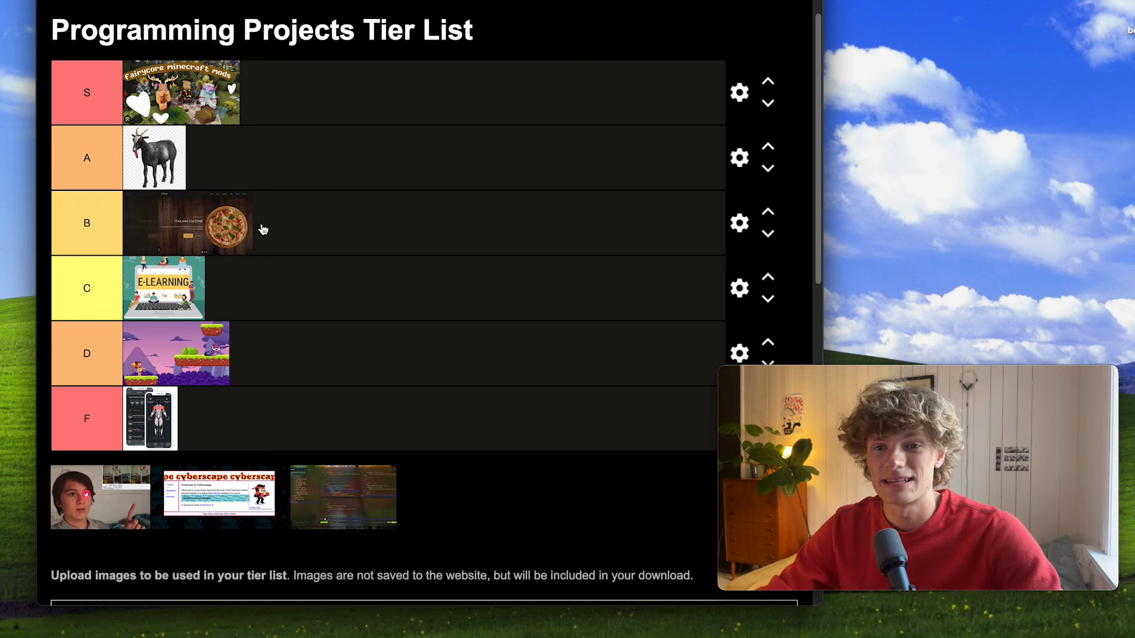
Drop the pizza restaurant image to tier D and rank the cyberscape project at the top.
{"action": "left_click_drag", "start_coordinate": [202, 222], "coordinate": [272, 290]}
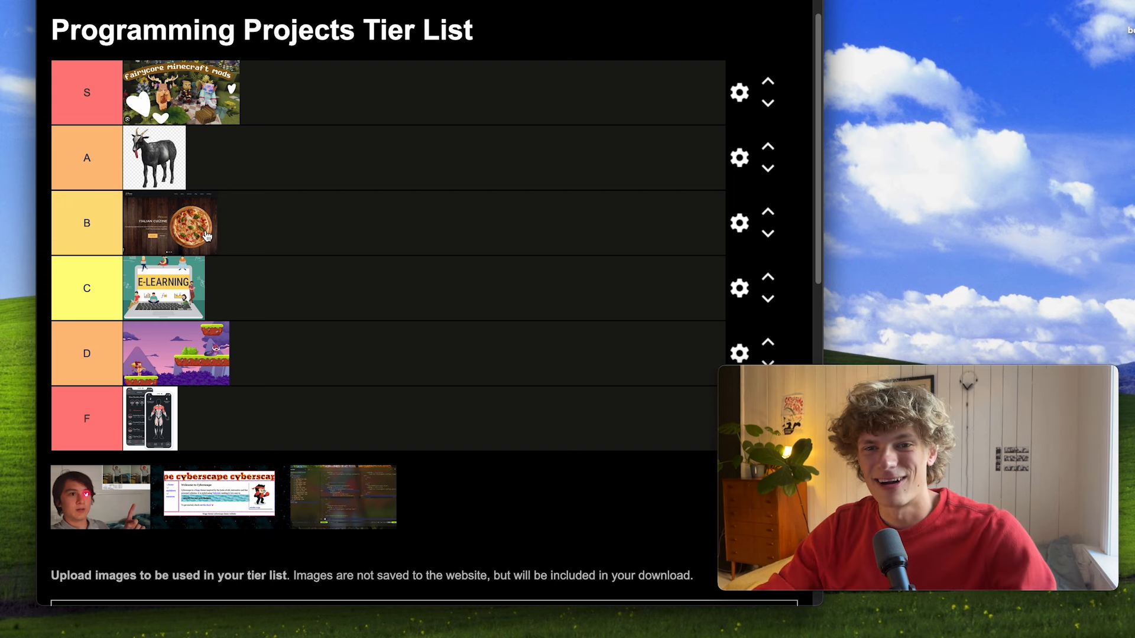
{"action": "mouse_move", "coordinate": [438, 215]}
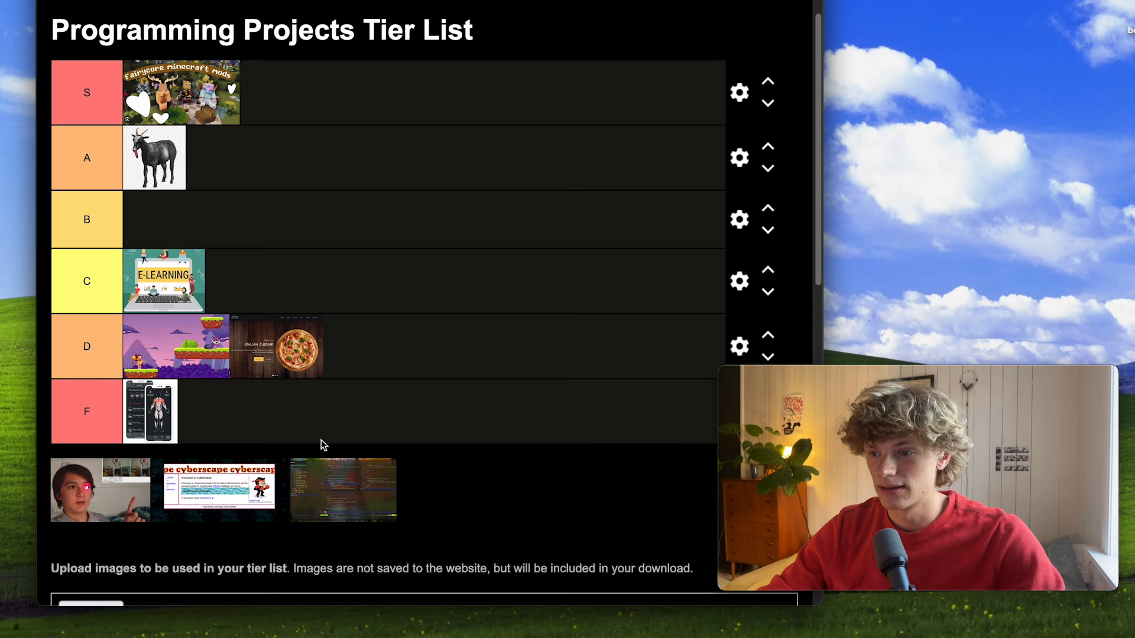
{"action": "mouse_move", "coordinate": [301, 406]}
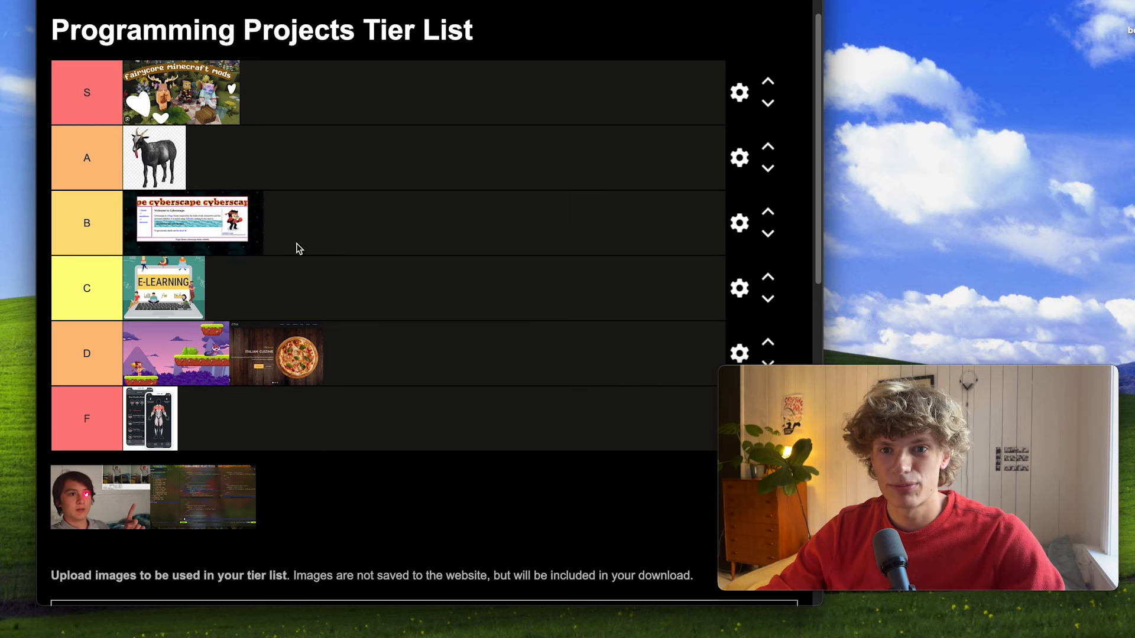
{"action": "left_click_drag", "start_coordinate": [193, 222], "coordinate": [311, 92]}
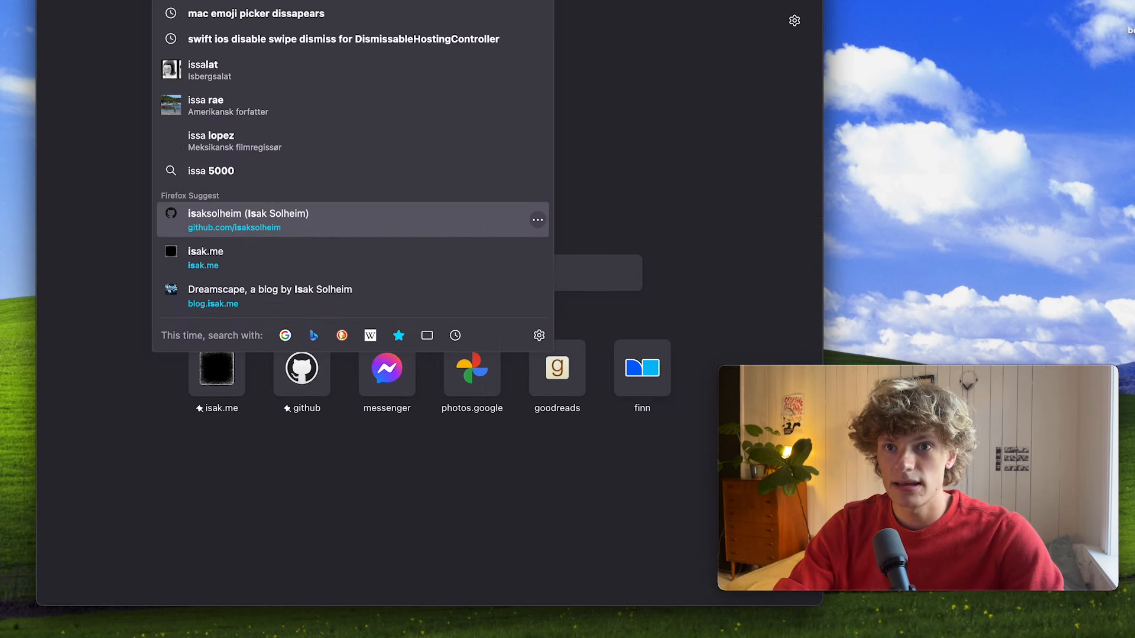
Visit the isak.me home page and look over its welcome video and about section.
{"action": "left_click", "coordinate": [206, 257]}
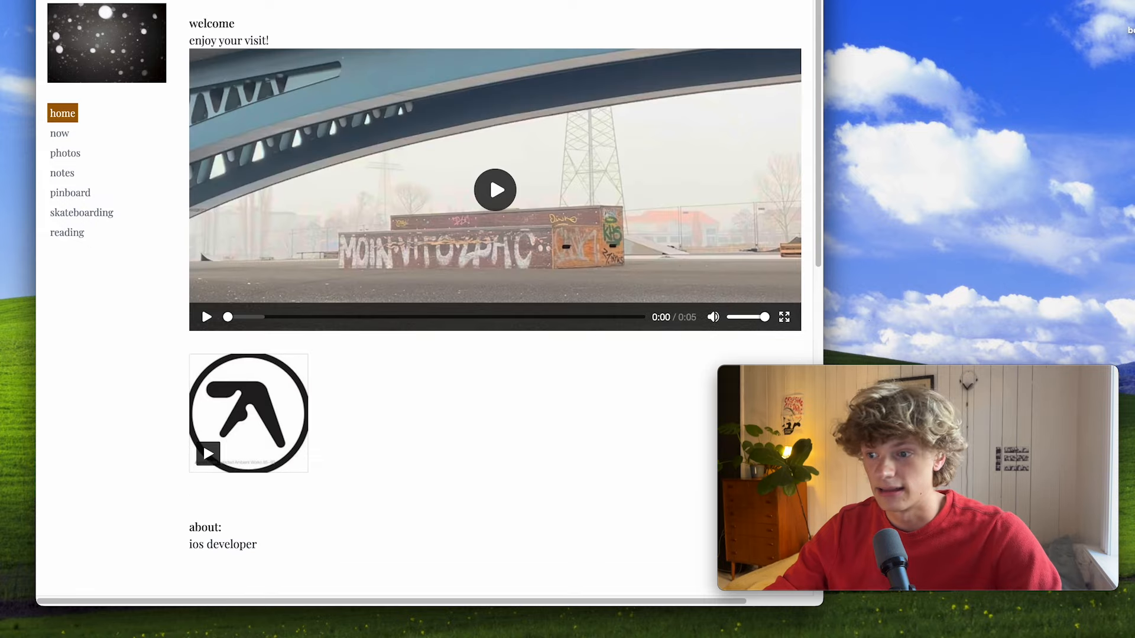
{"action": "scroll", "scroll_direction": "down", "scroll_amount": 3}
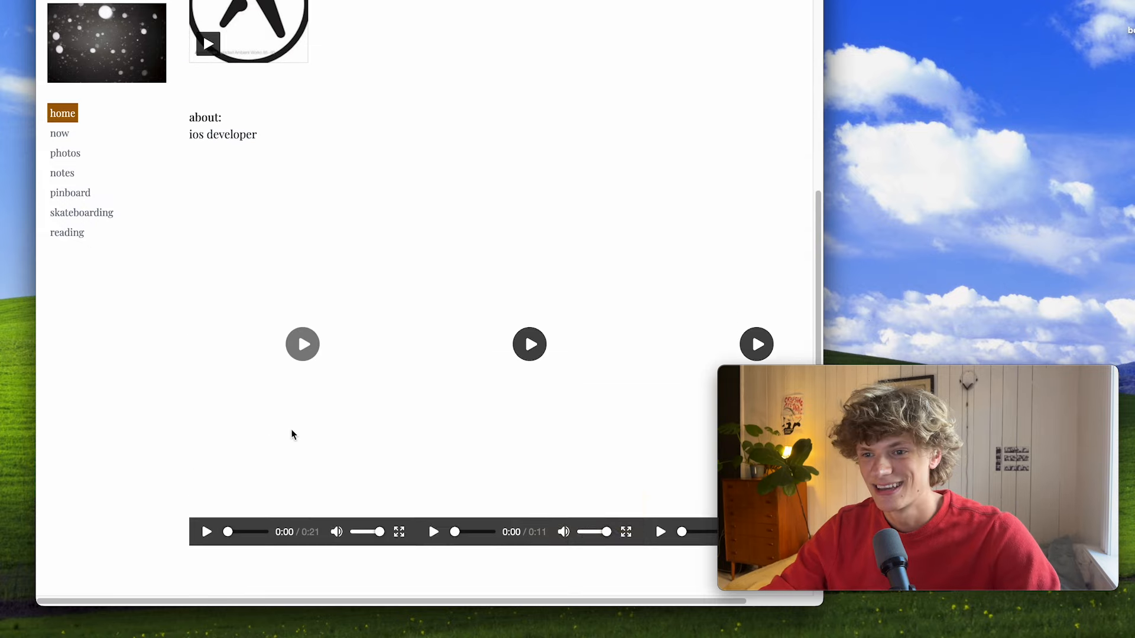
{"action": "scroll", "scroll_direction": "up", "scroll_amount": 3}
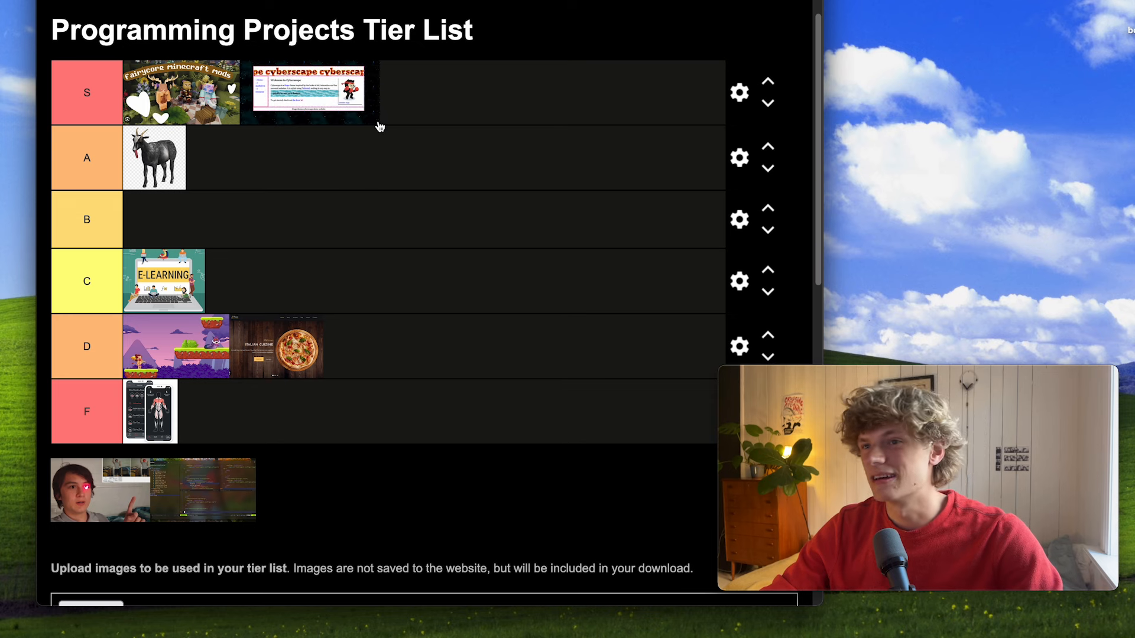
{"action": "mouse_move", "coordinate": [86, 158]}
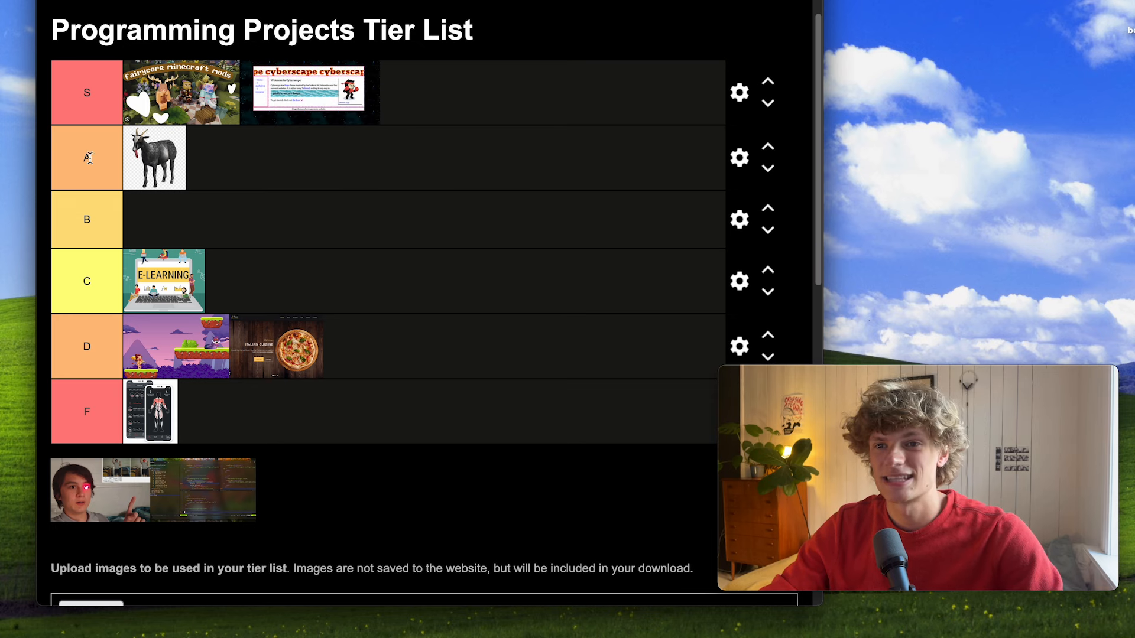
{"action": "mouse_move", "coordinate": [436, 115]}
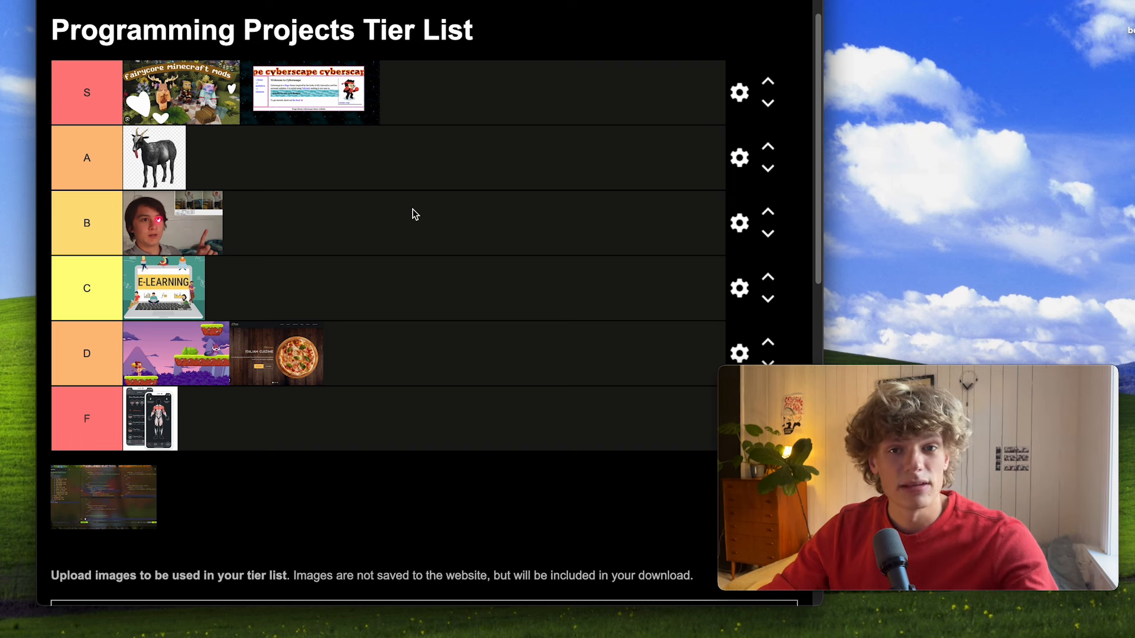
{"action": "mouse_move", "coordinate": [150, 233]}
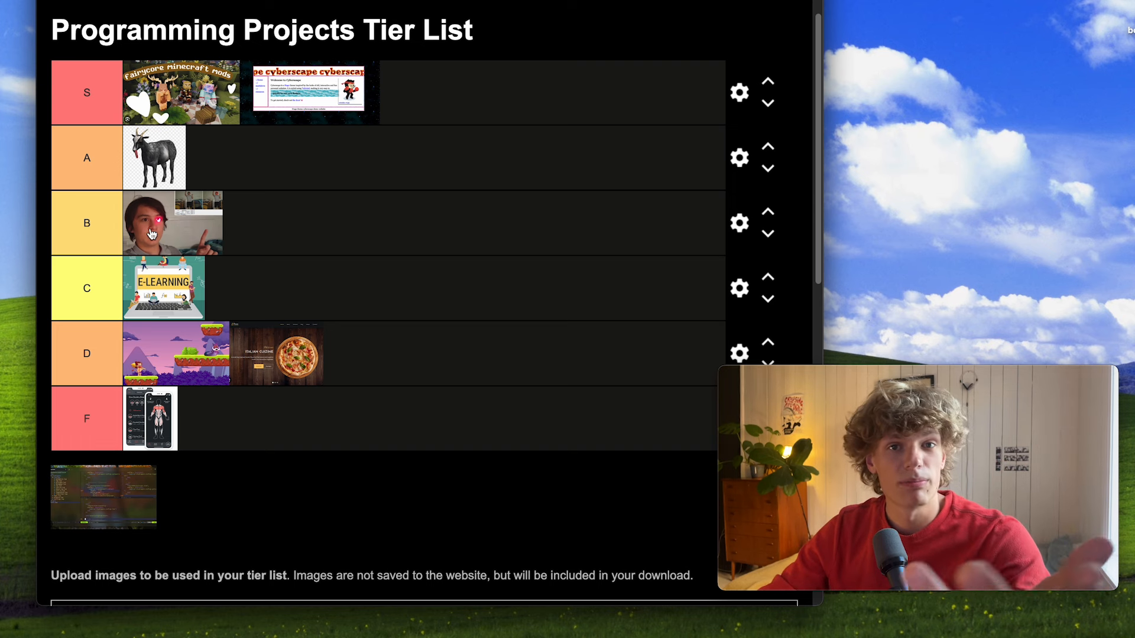
{"action": "mouse_move", "coordinate": [89, 221]}
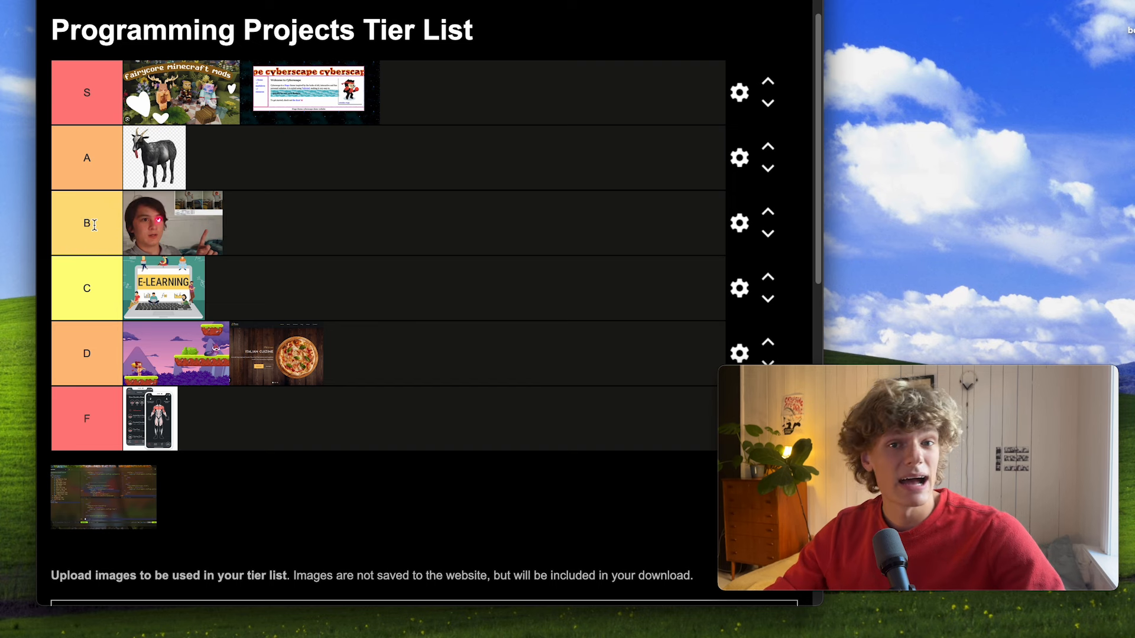
{"action": "mouse_move", "coordinate": [189, 219]}
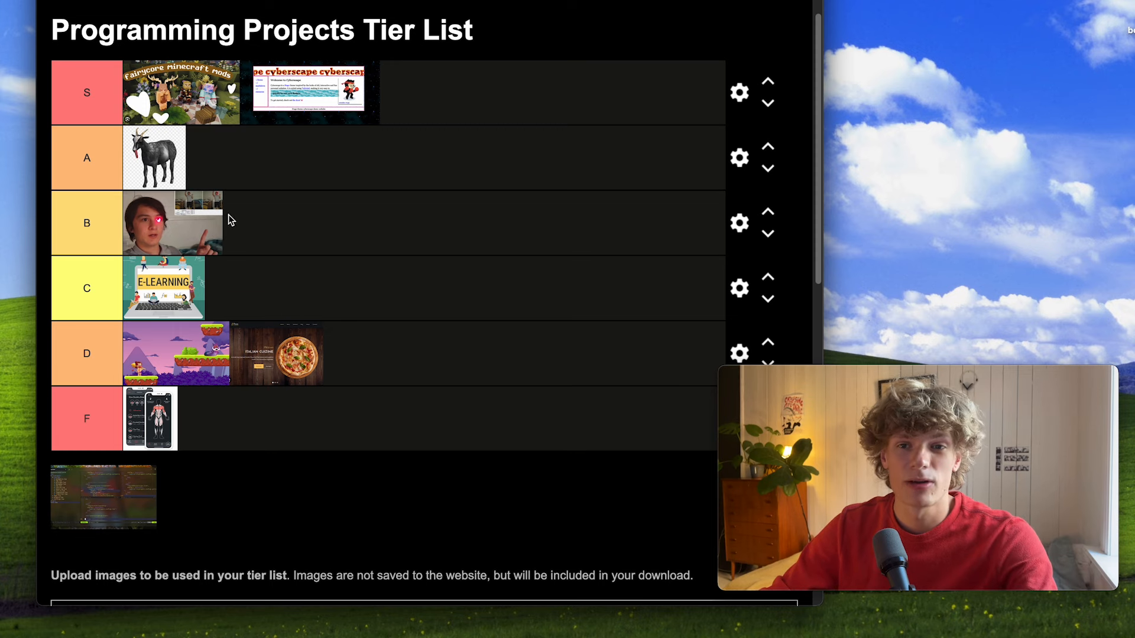
Move the portrait image up from B into tier A.
{"action": "left_click_drag", "start_coordinate": [171, 223], "coordinate": [259, 144]}
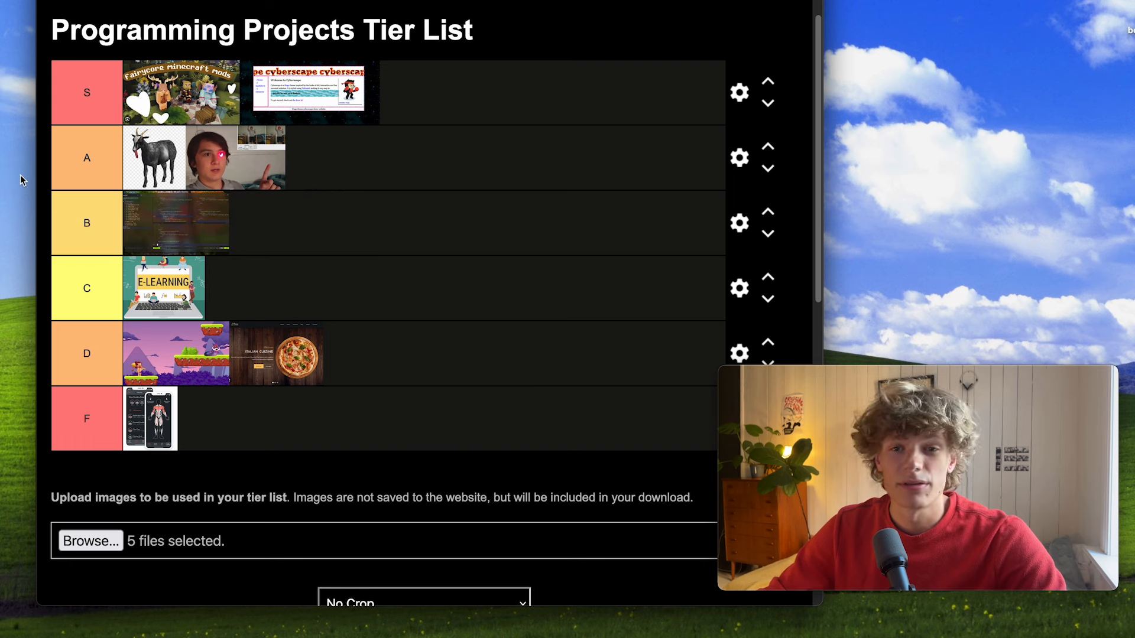
{"action": "mouse_move", "coordinate": [211, 202]}
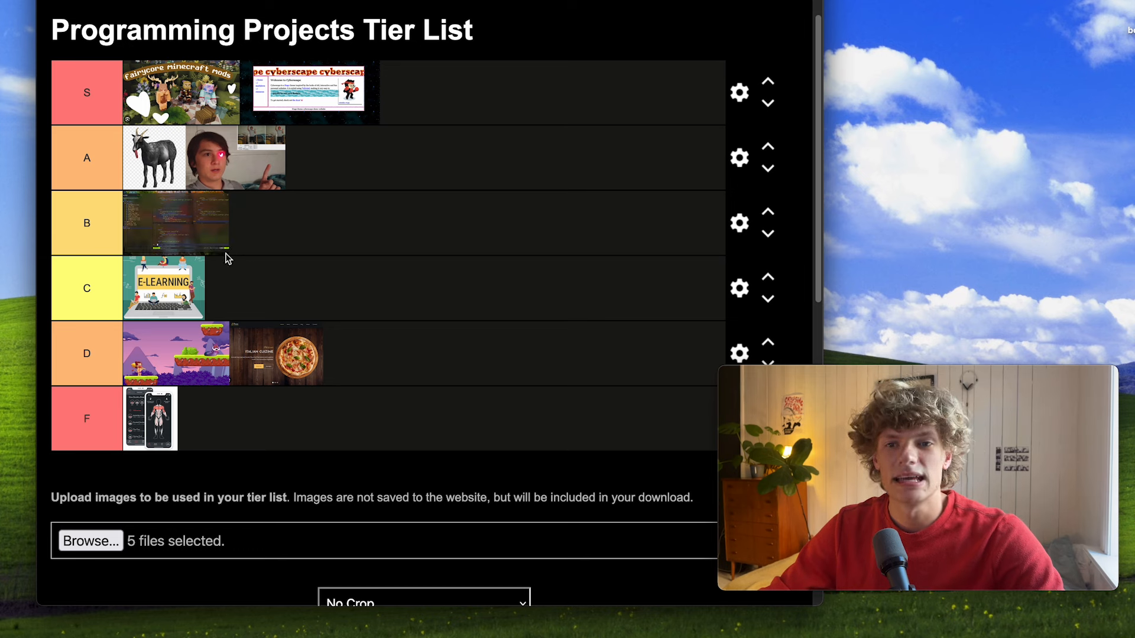
{"action": "mouse_move", "coordinate": [428, 175]}
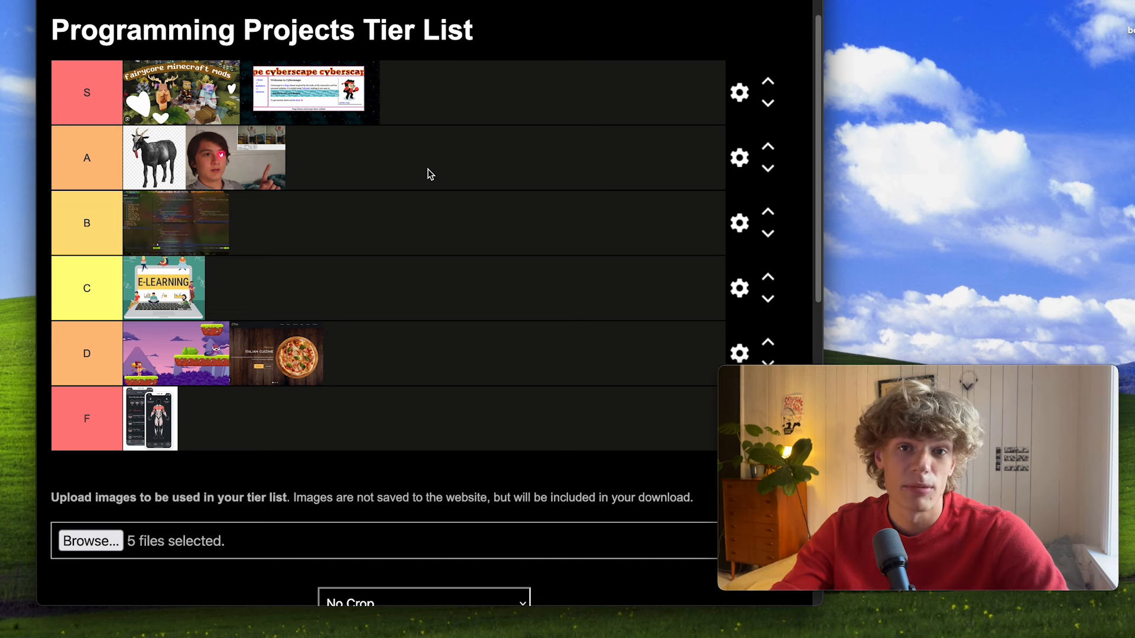
{"action": "mouse_move", "coordinate": [180, 228]}
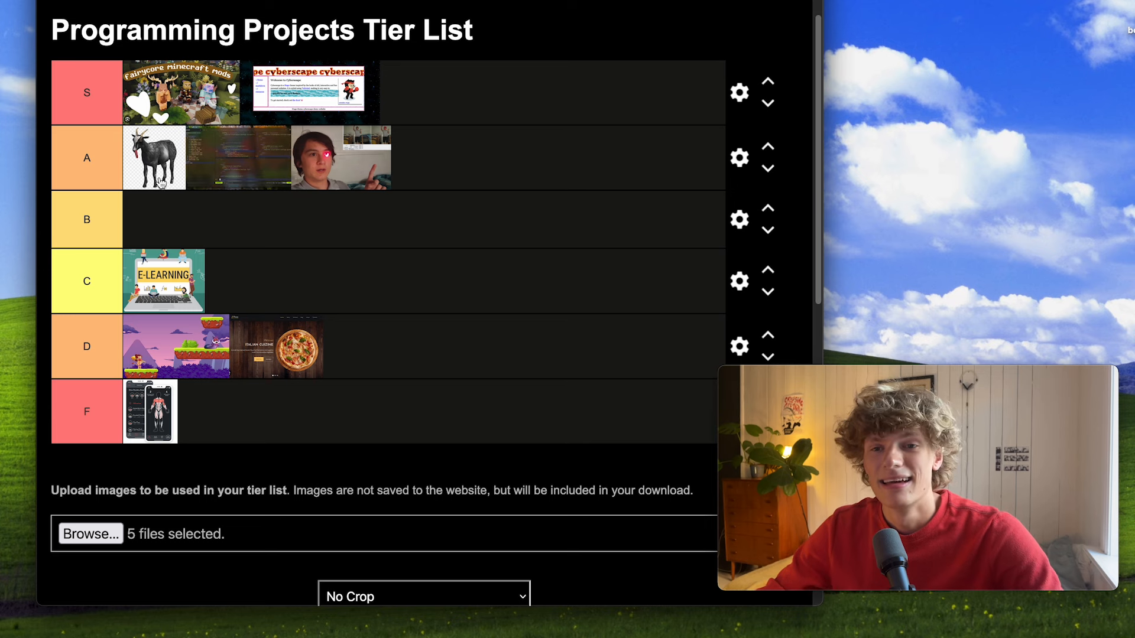
{"action": "mouse_move", "coordinate": [252, 165]}
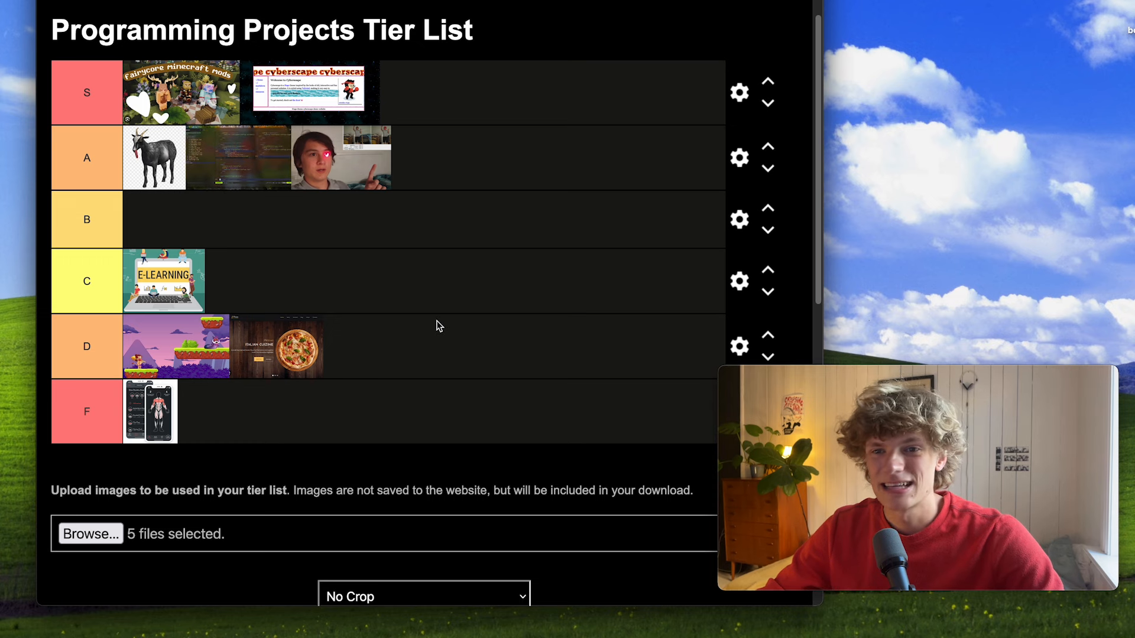
{"action": "mouse_move", "coordinate": [236, 173]}
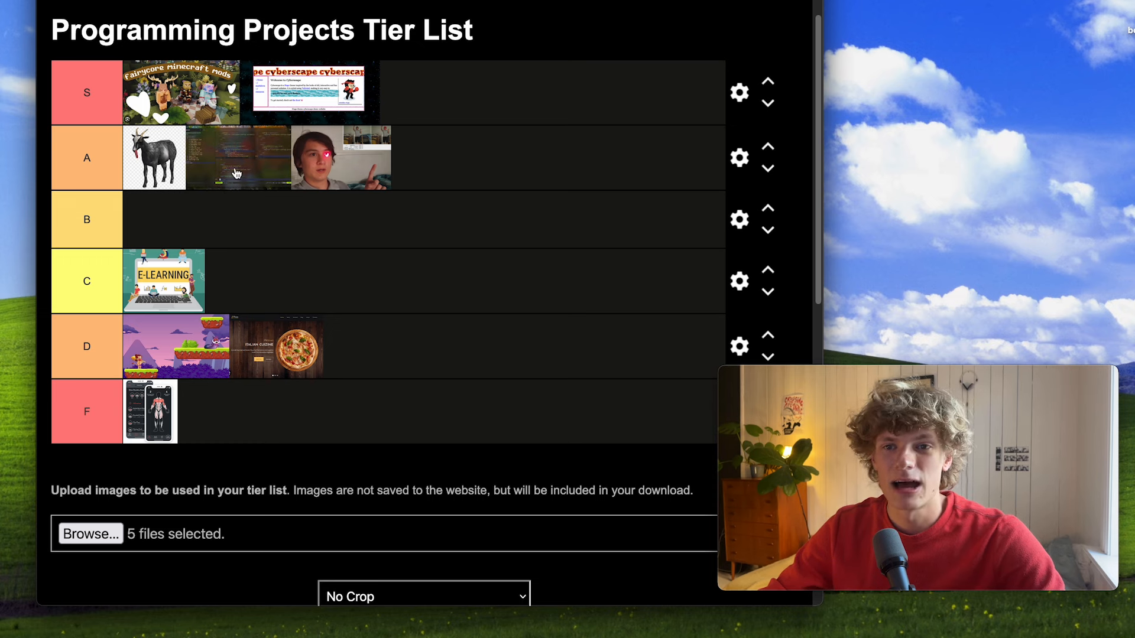
{"action": "mouse_move", "coordinate": [311, 211]}
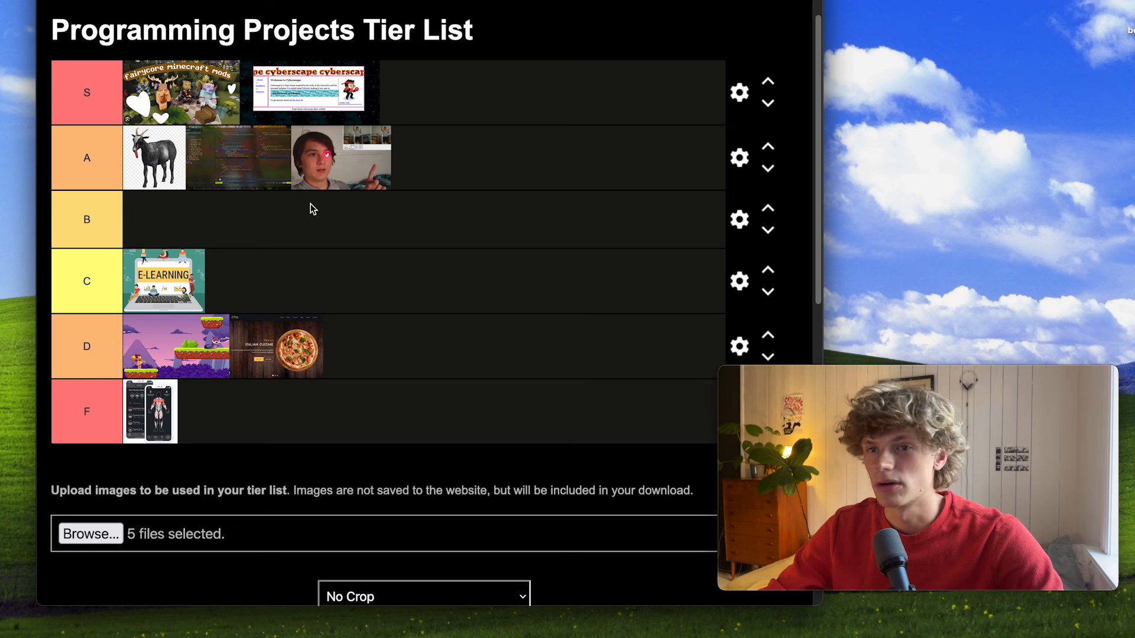
{"action": "mouse_move", "coordinate": [350, 222]}
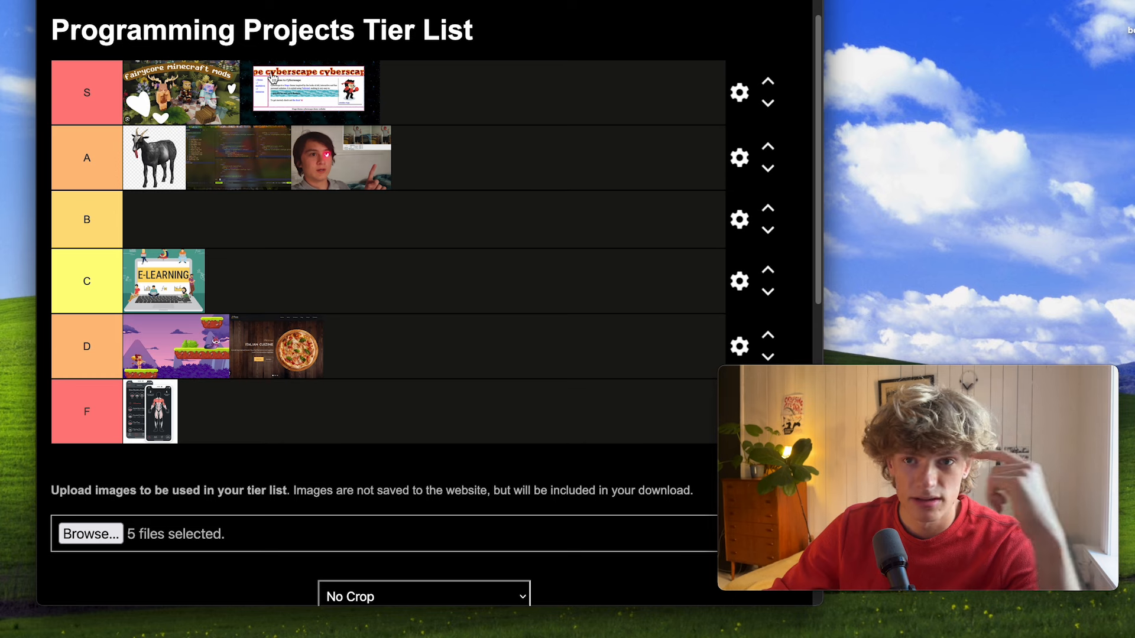
{"action": "mouse_move", "coordinate": [249, 425]}
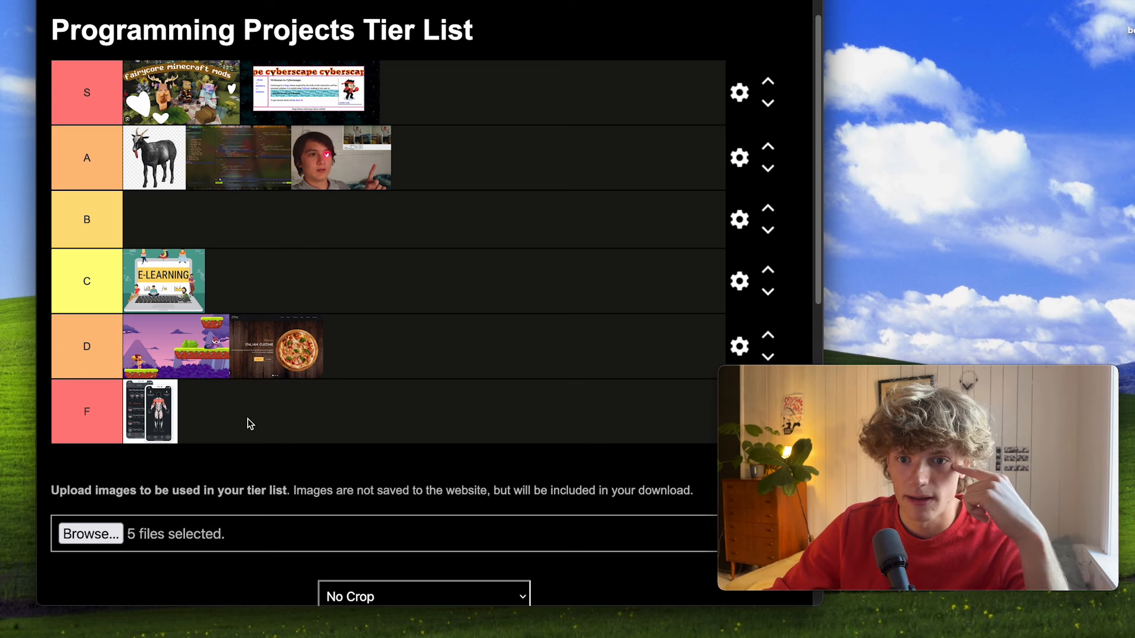